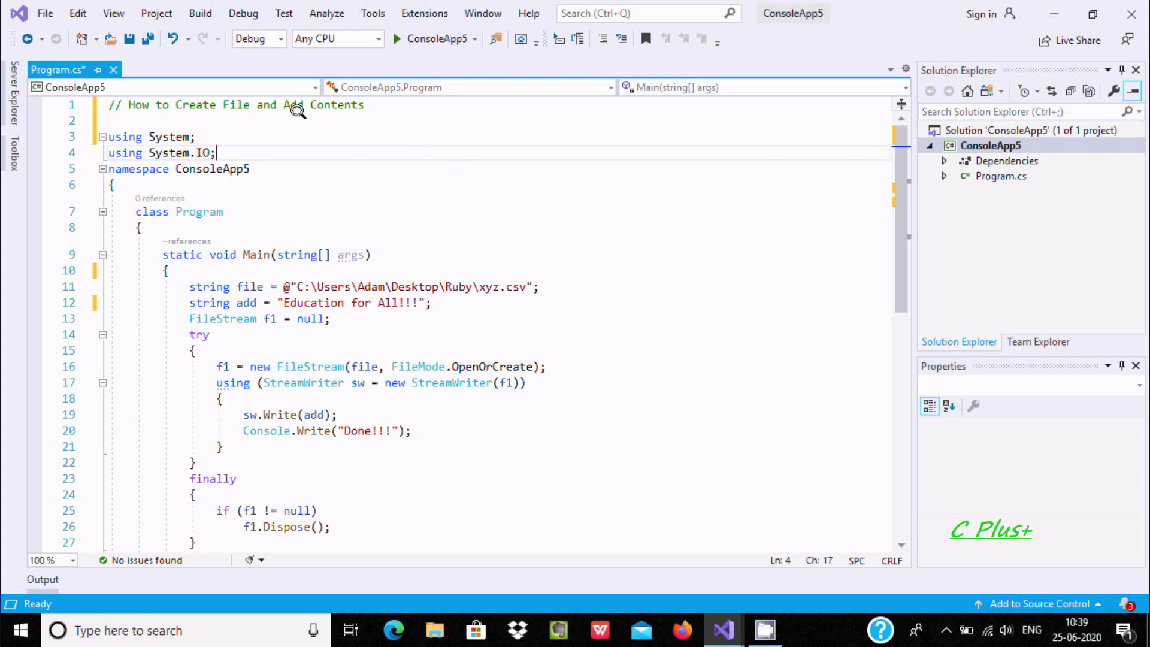
mouse_move(353, 132)
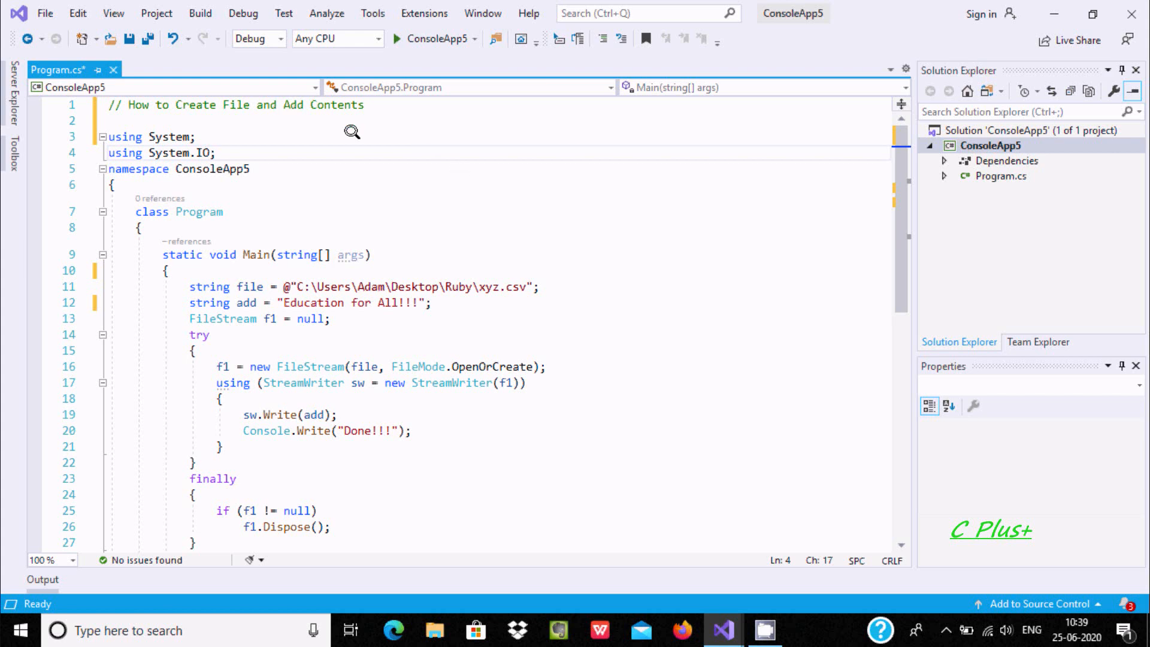
mouse_move(395, 204)
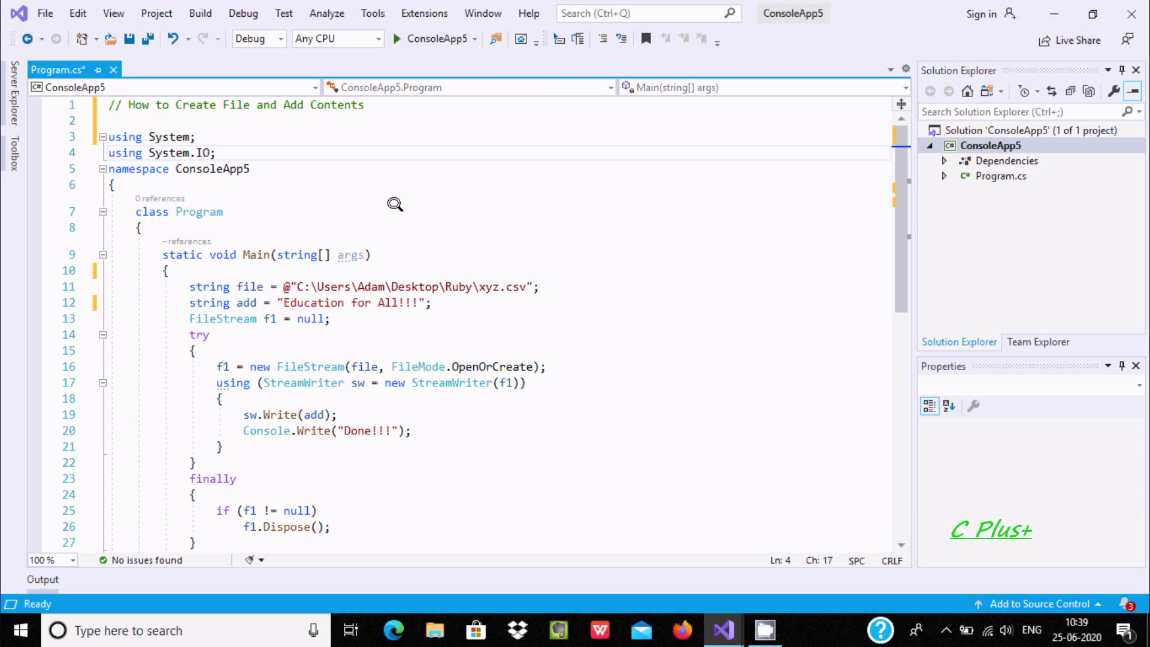
mouse_move(427, 177)
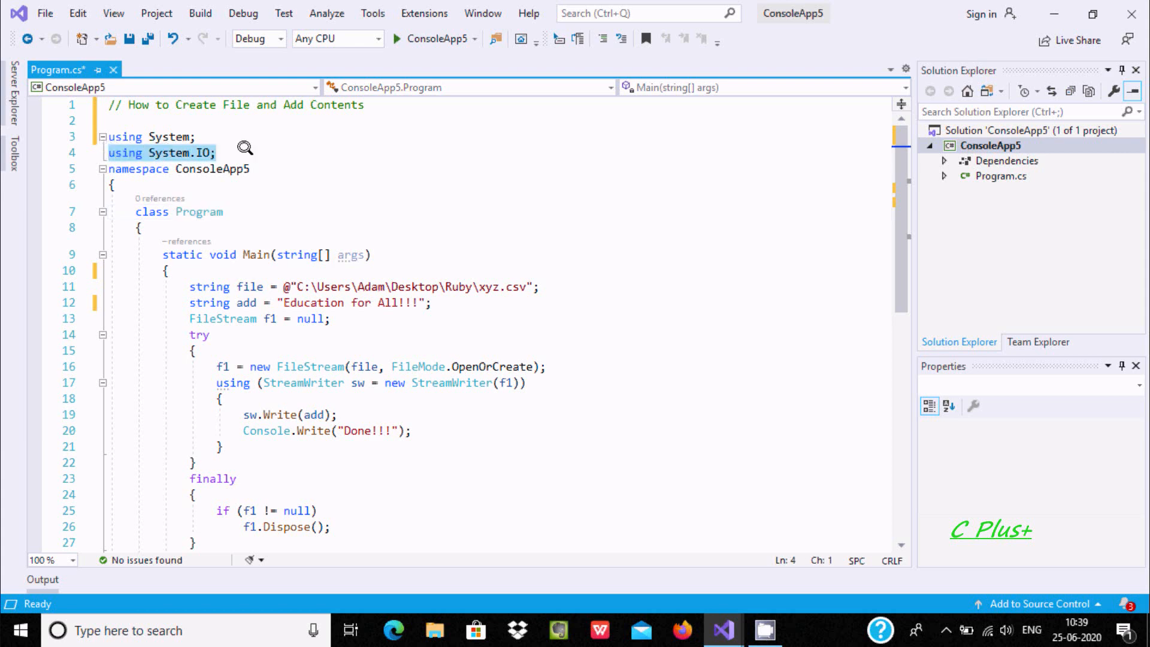
mouse_move(205, 150)
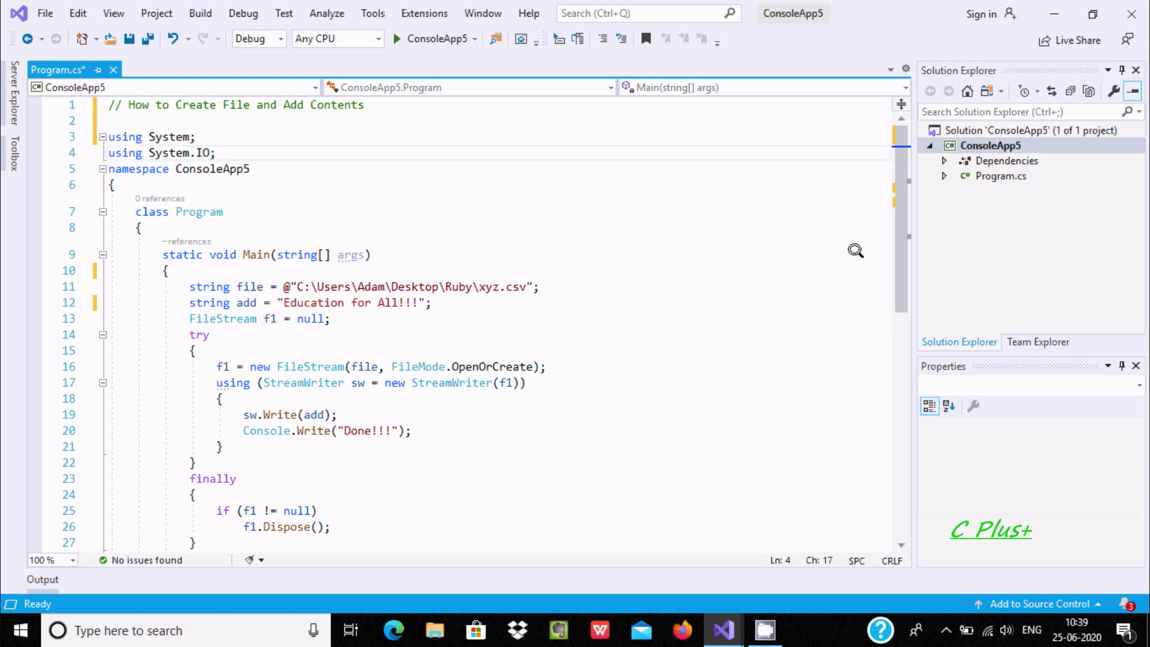
Browse This PC > C: > Users > Adam > Desktop > Ruby, then return to the Visual Studio code
scroll(down, 3)
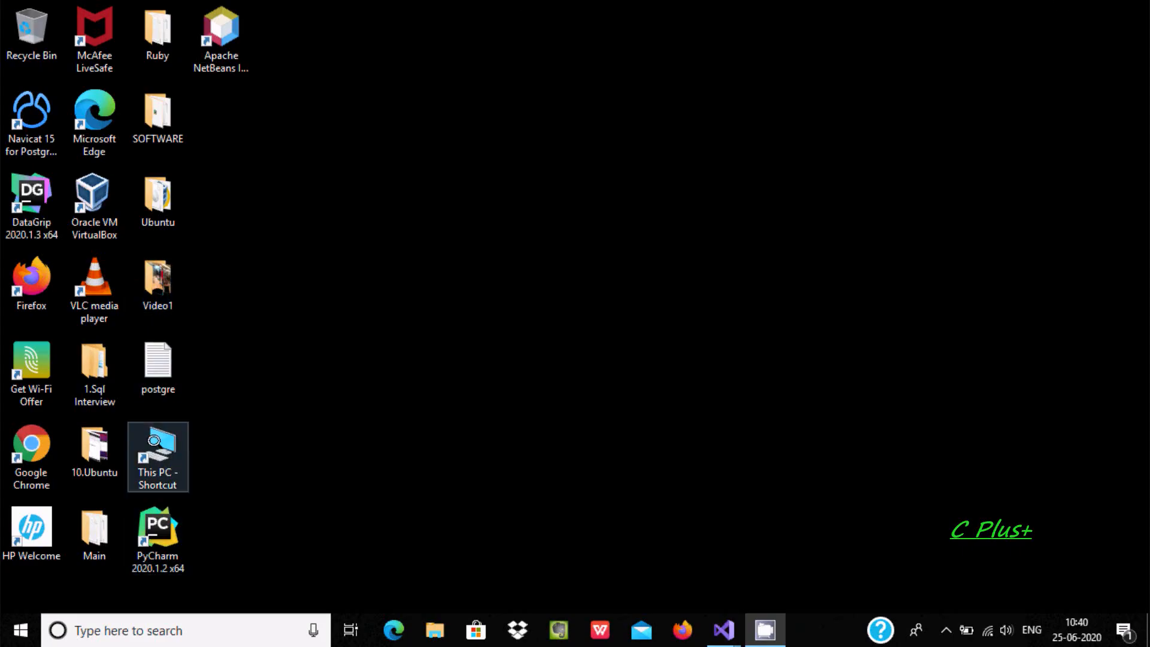
double_click(158, 457)
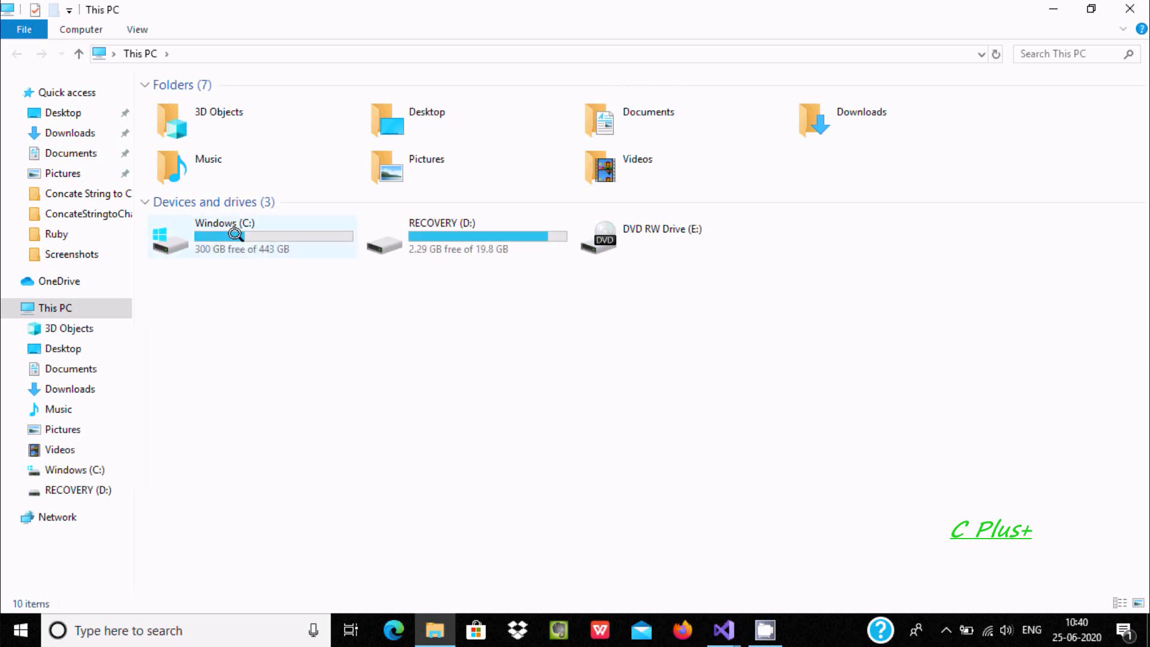
double_click(235, 235)
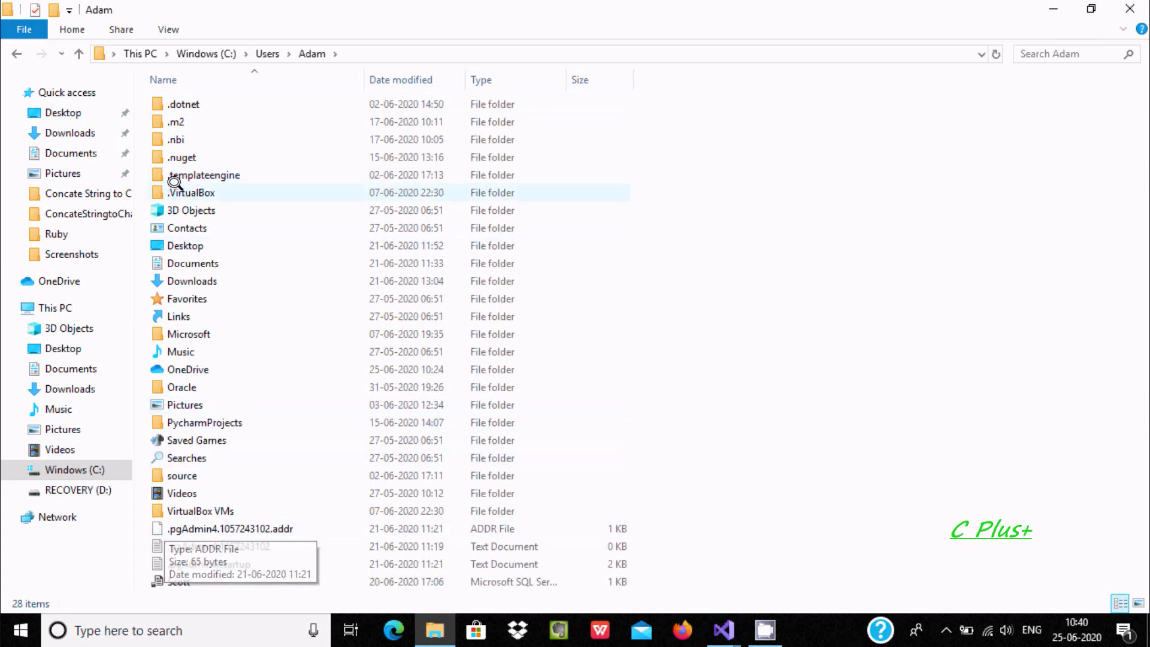
click(180, 316)
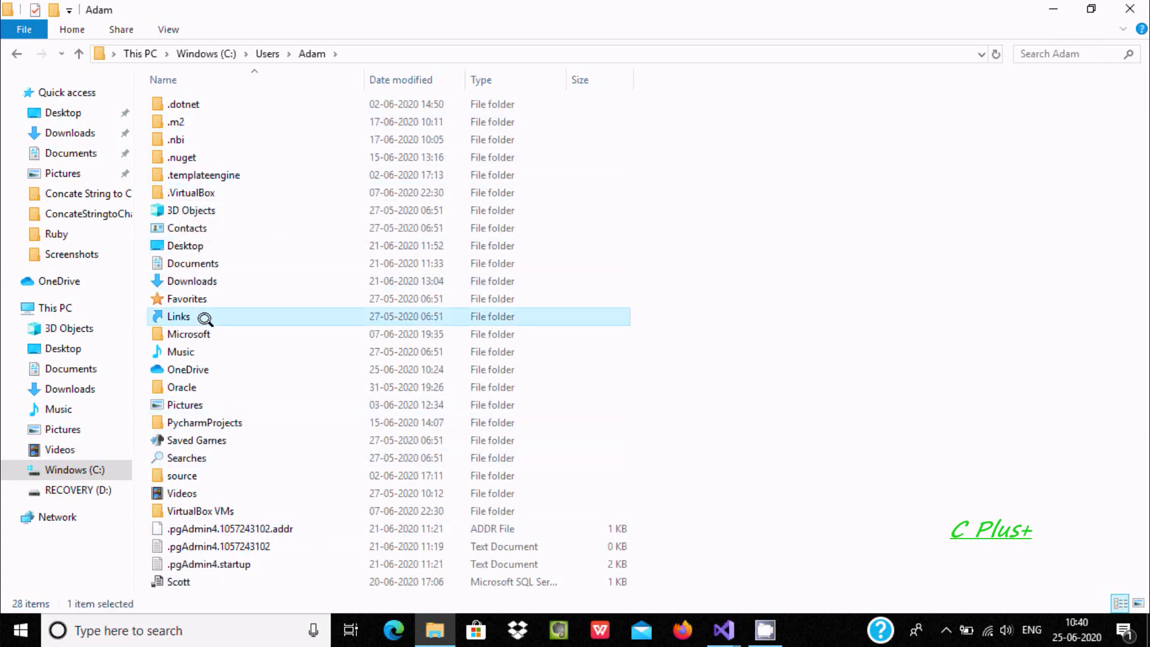
mouse_move(1145, 288)
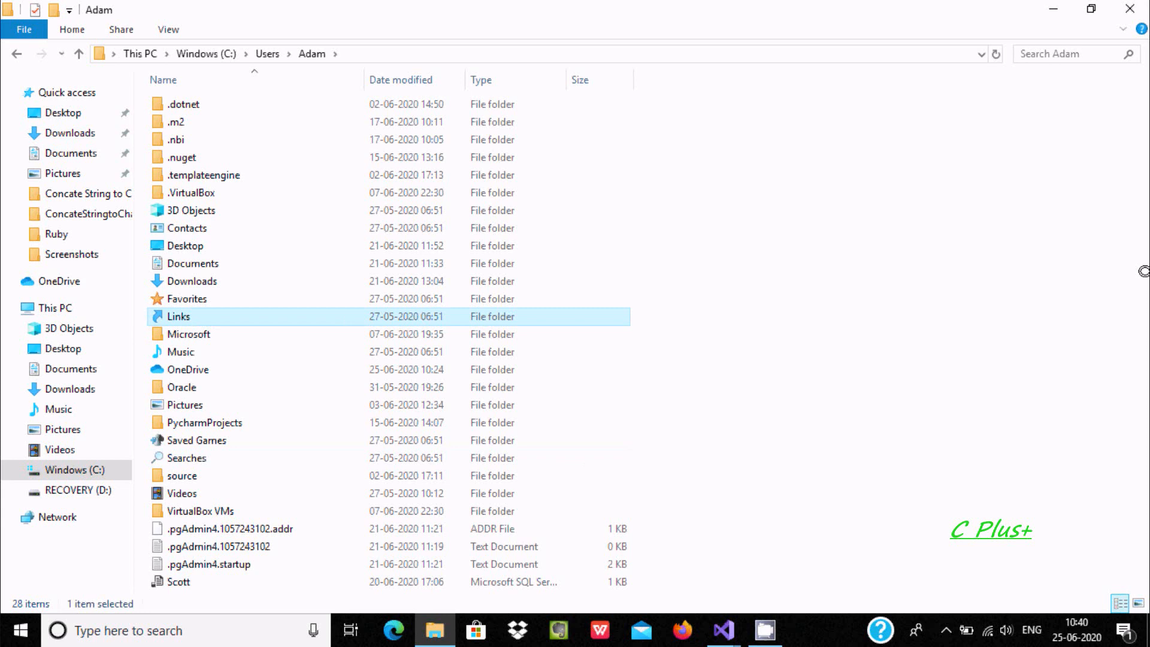
mouse_move(191, 467)
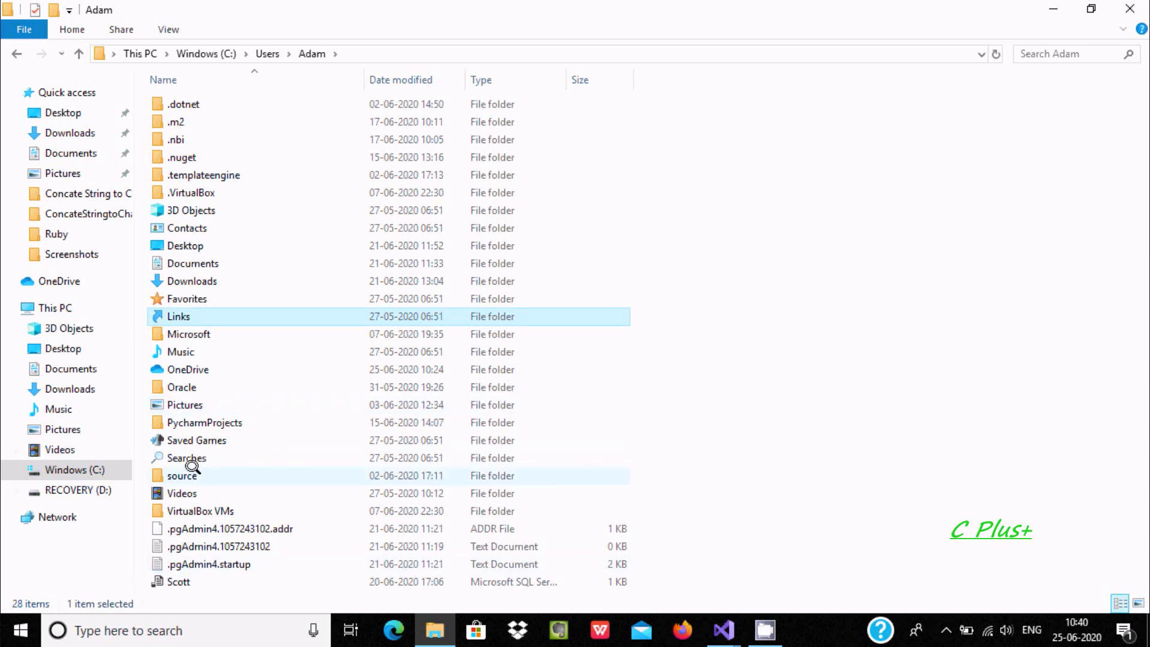
mouse_move(182, 475)
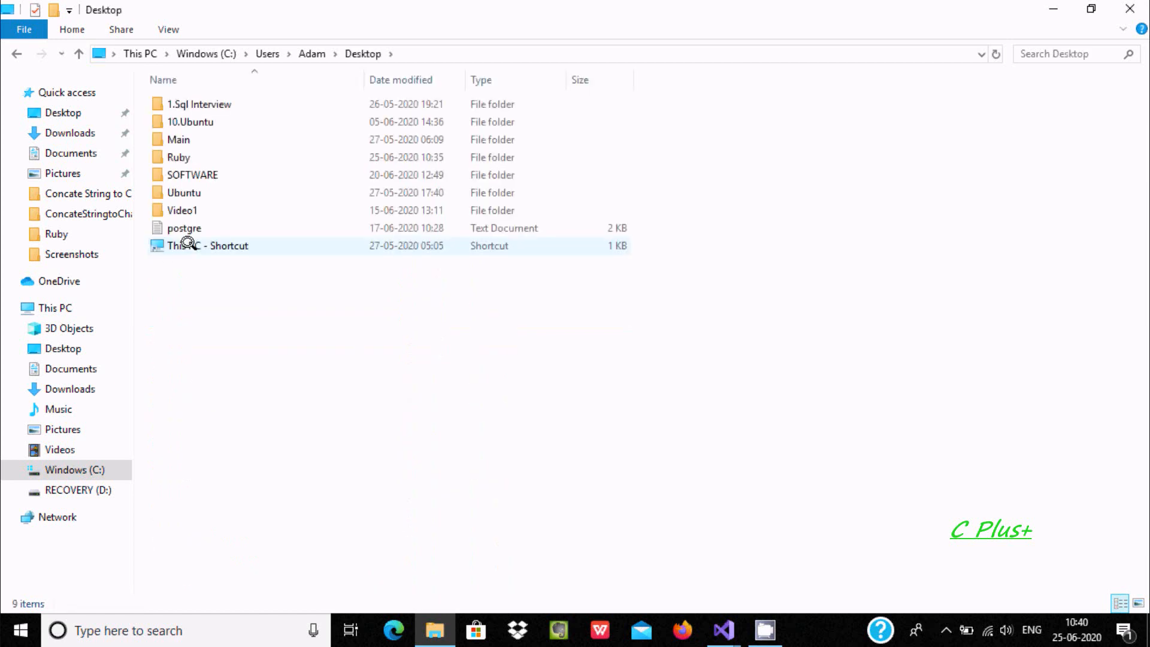
double_click(177, 156)
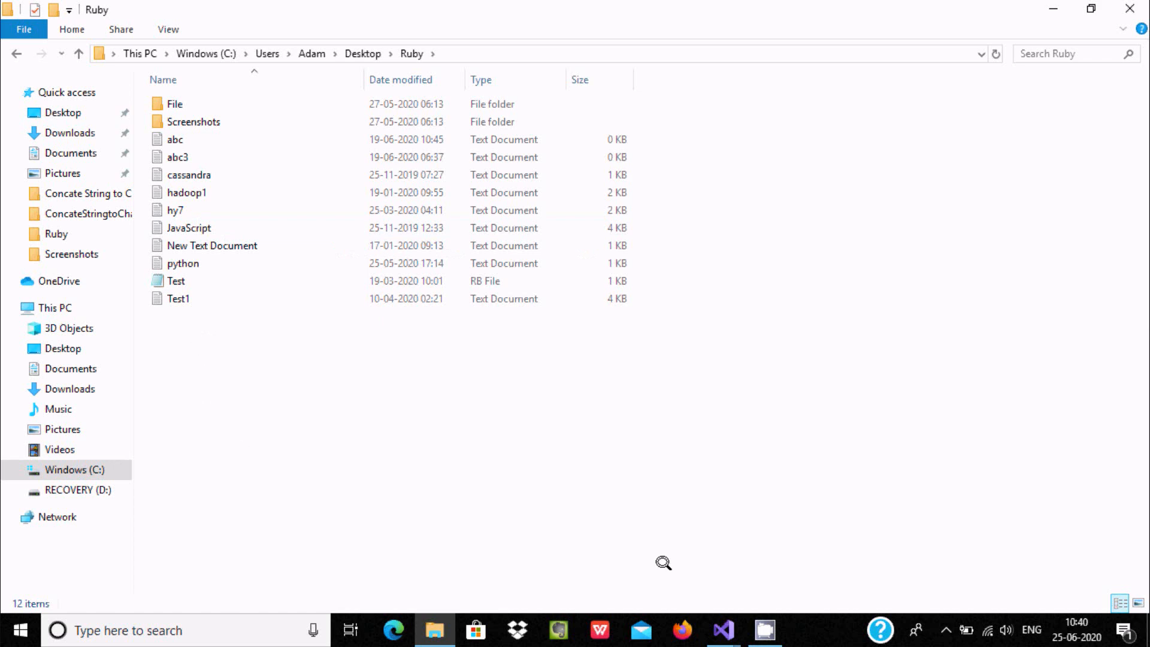
click(721, 630)
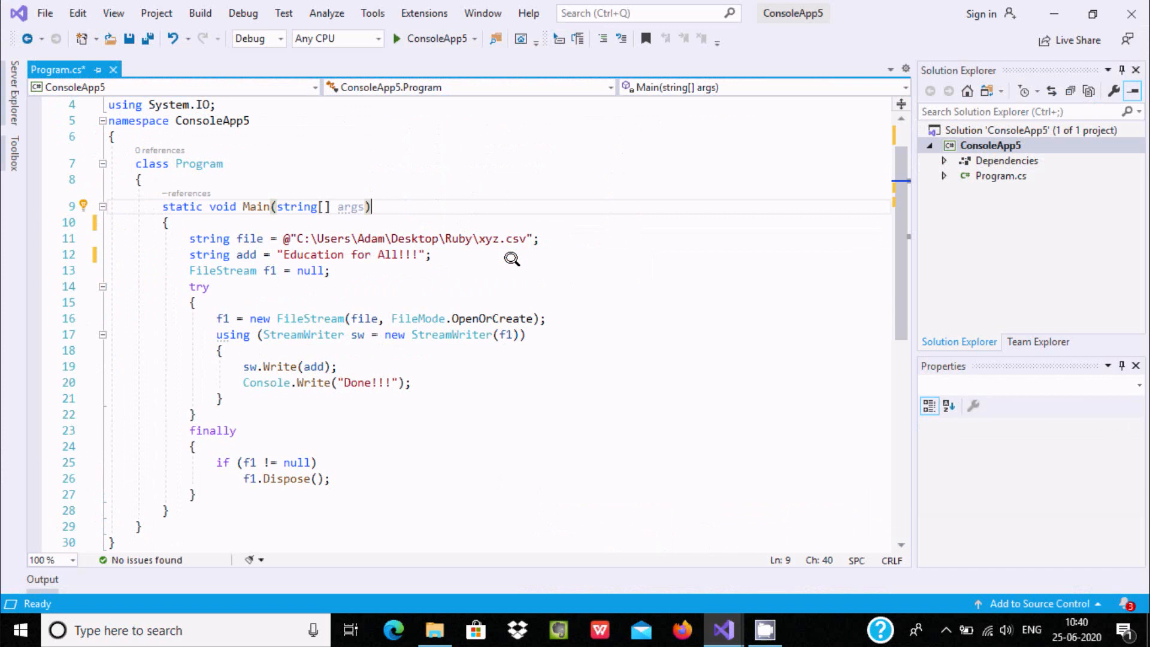
mouse_move(499, 235)
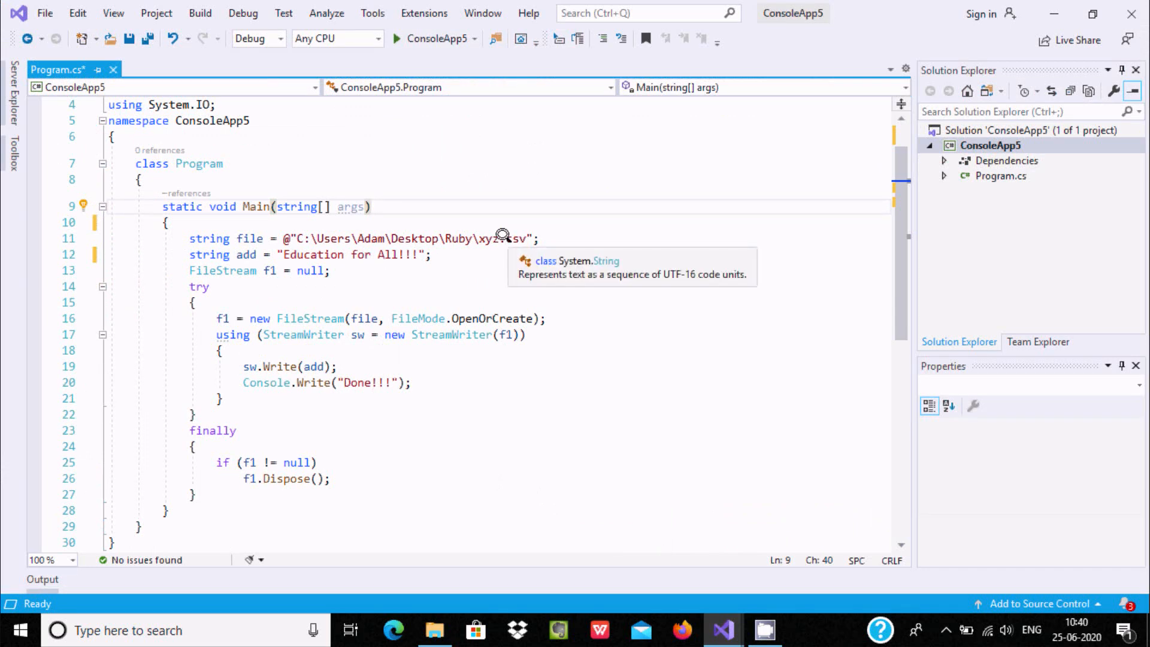
mouse_move(502, 245)
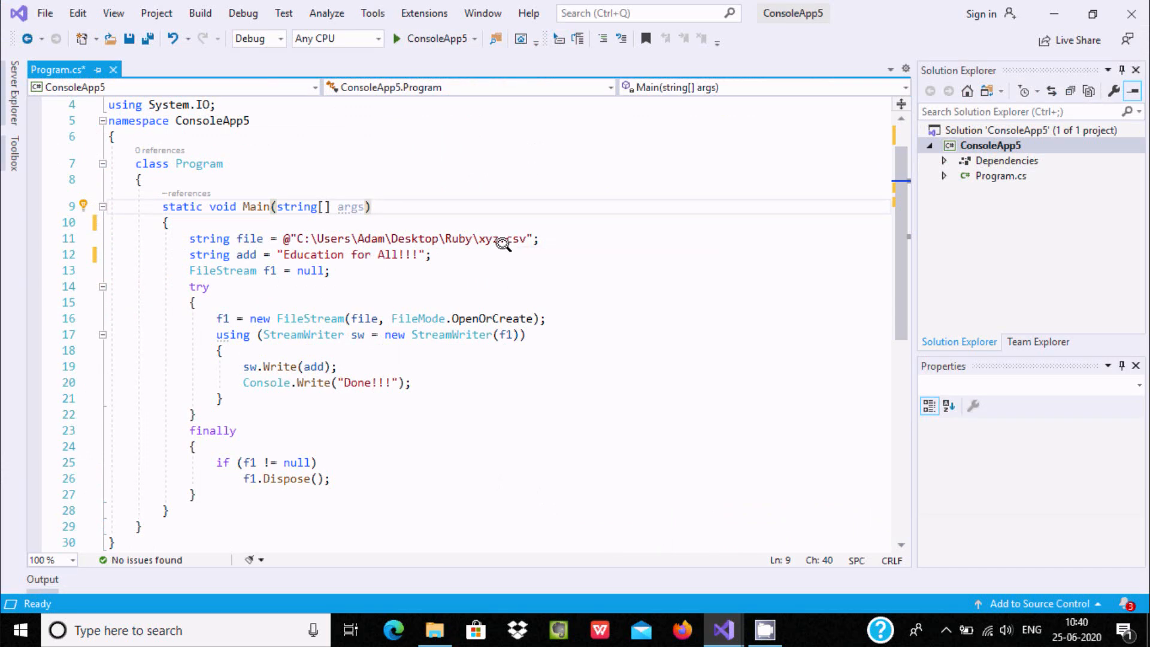
mouse_move(517, 237)
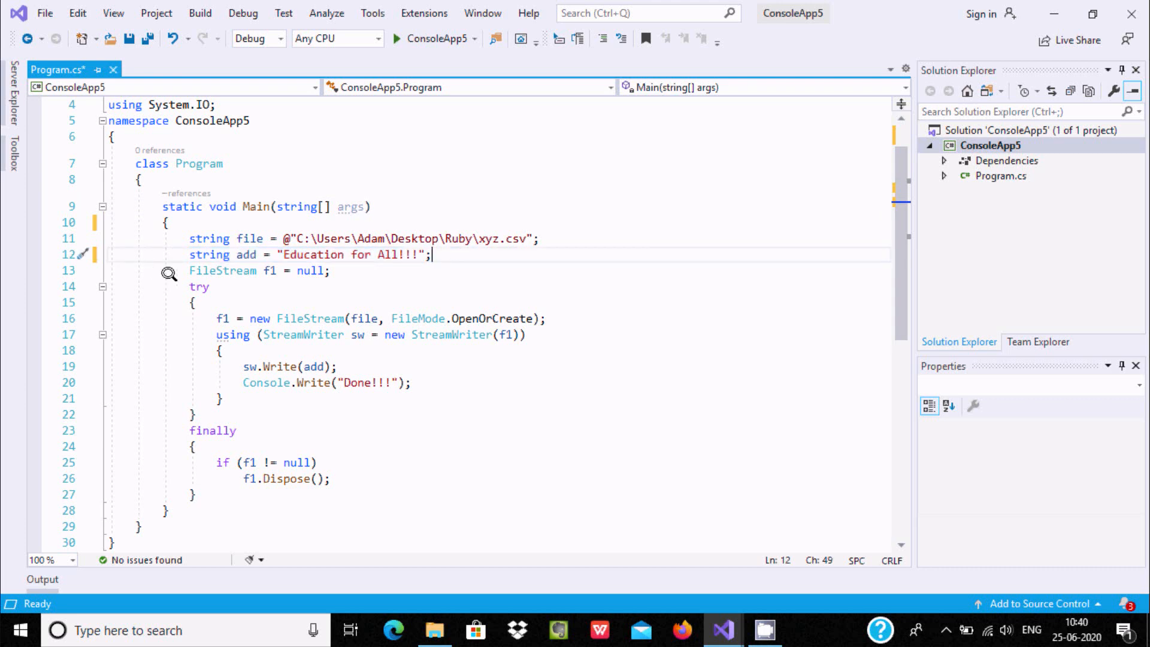
mouse_move(247, 290)
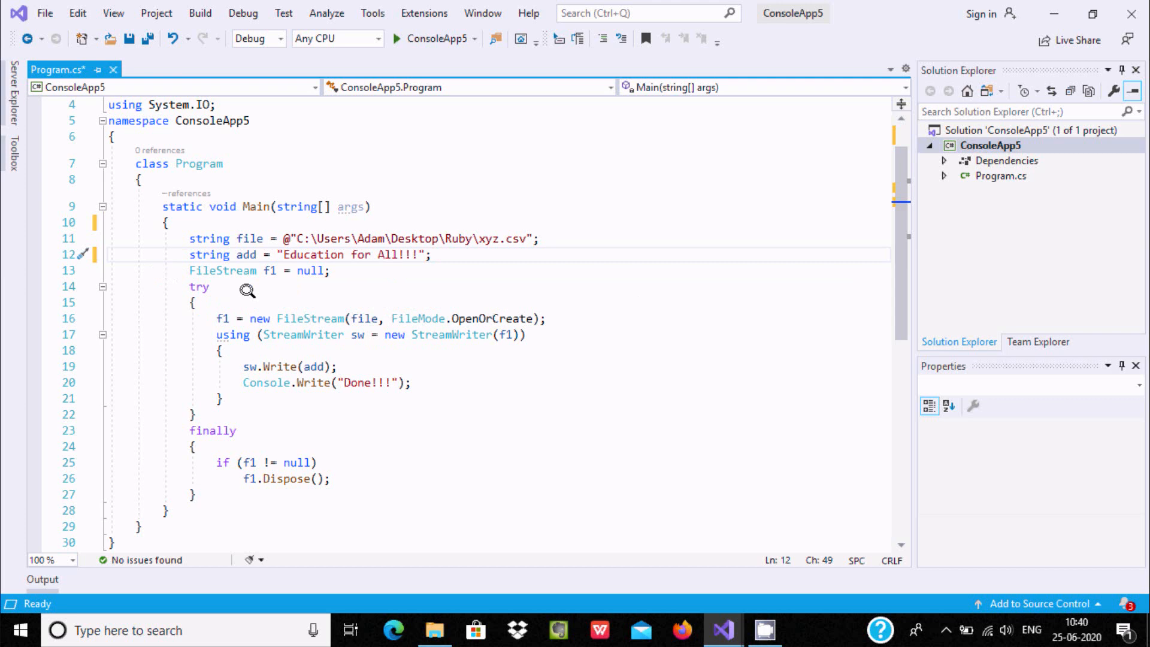
mouse_move(225, 270)
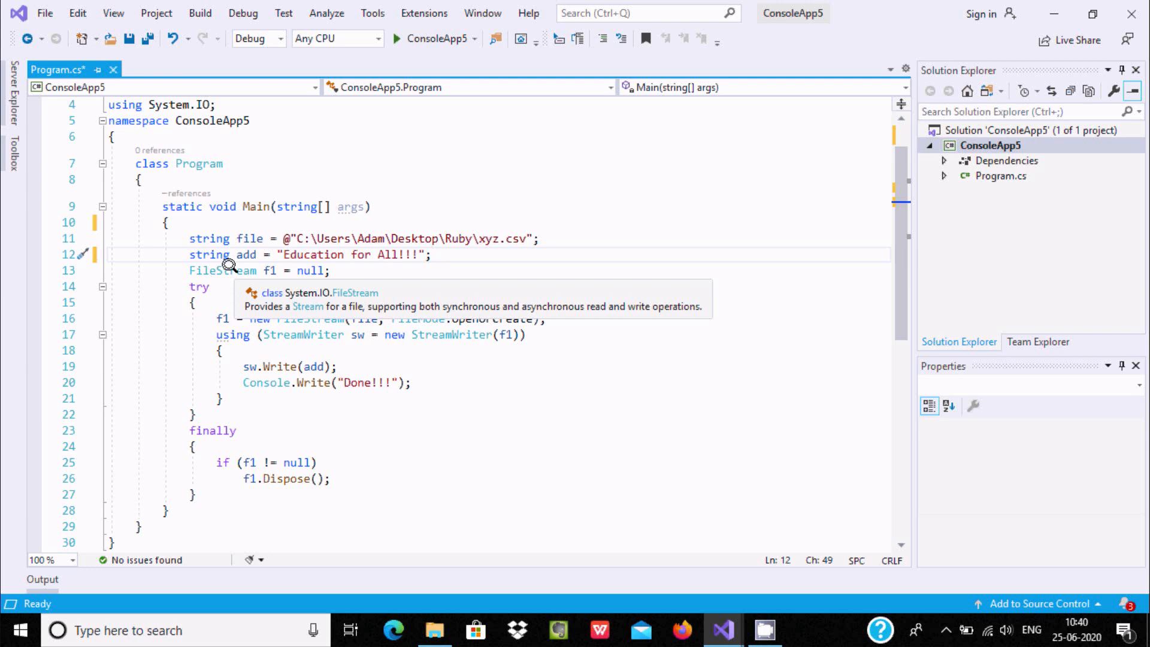
mouse_move(225, 283)
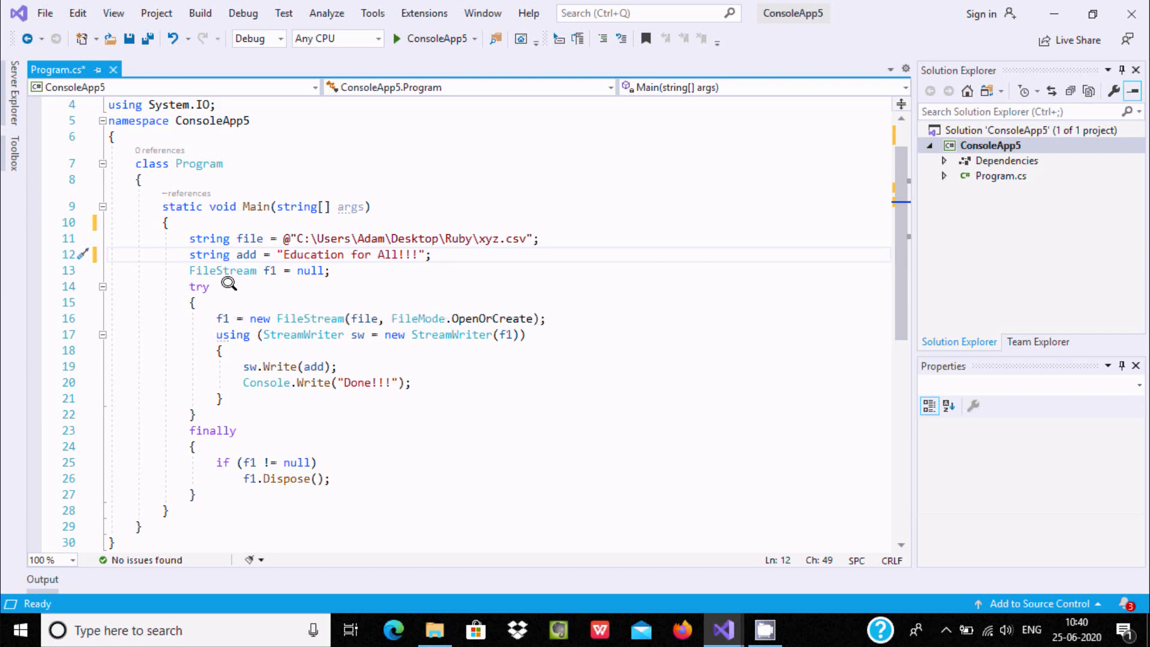
mouse_move(228, 271)
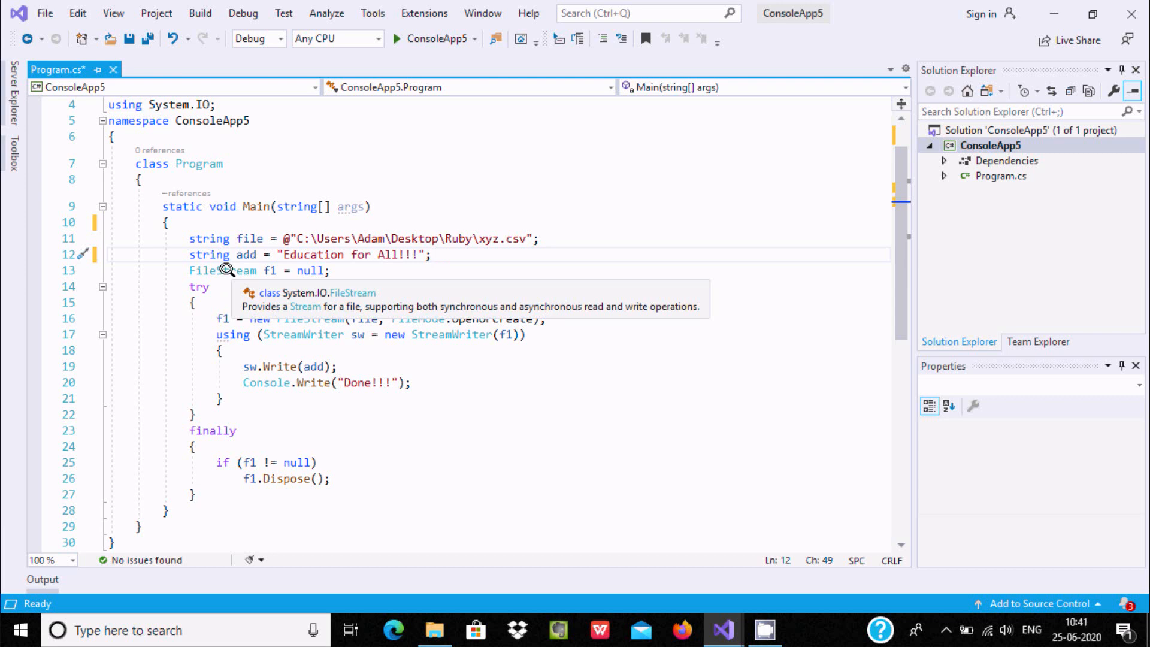
mouse_move(198, 278)
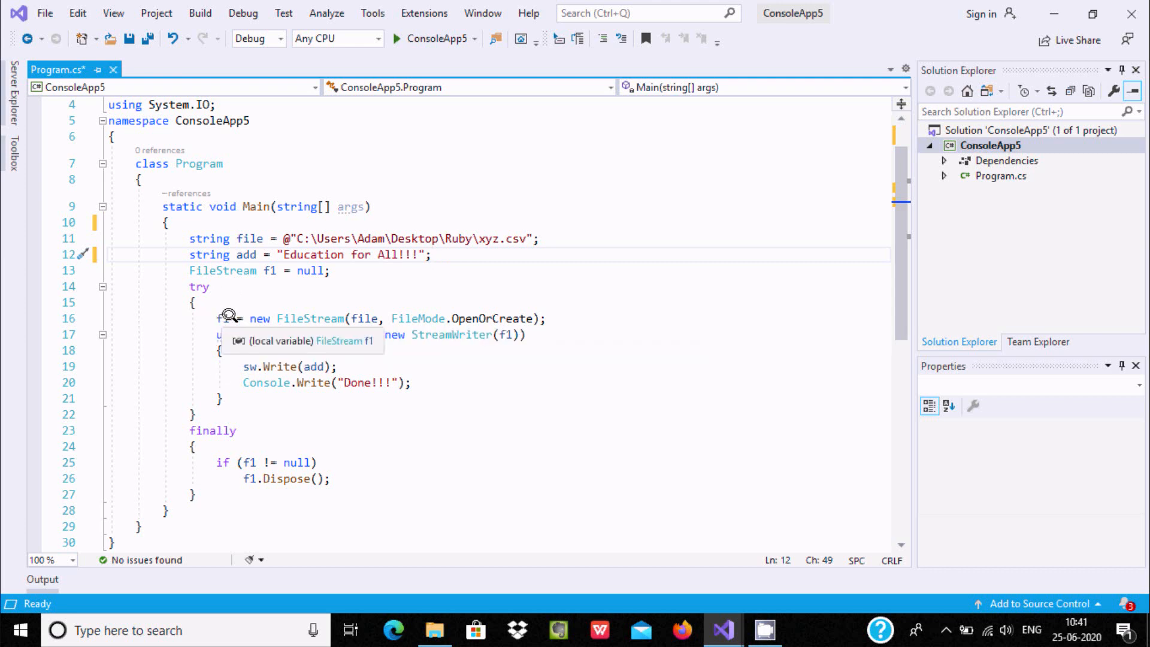
mouse_move(352, 318)
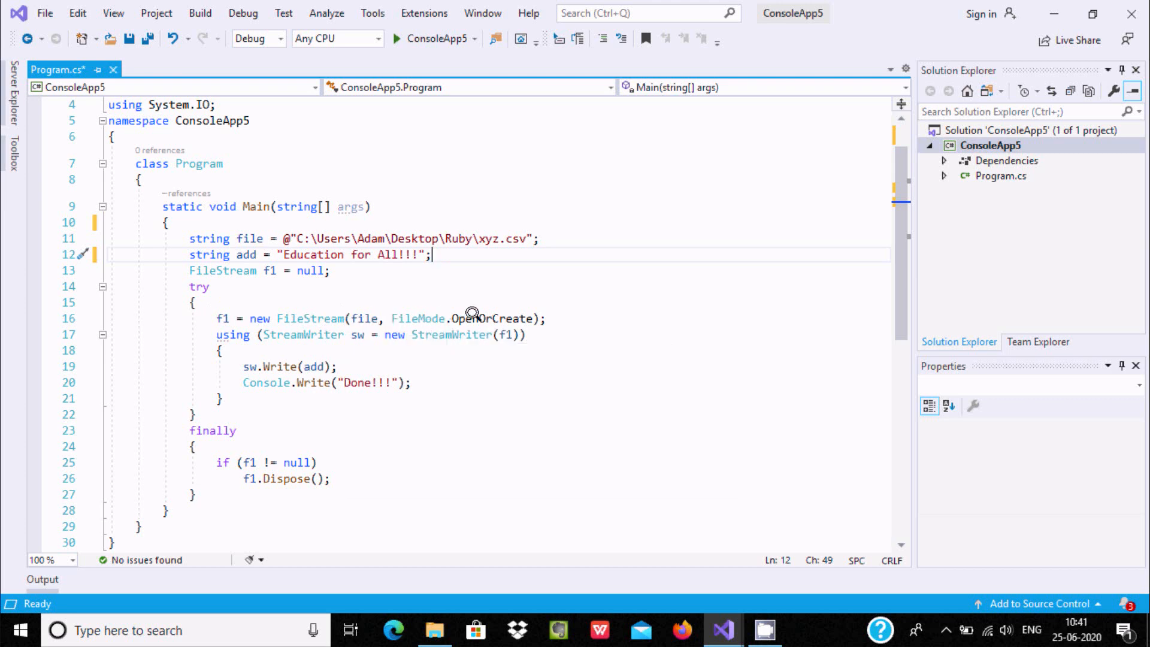
mouse_move(294, 318)
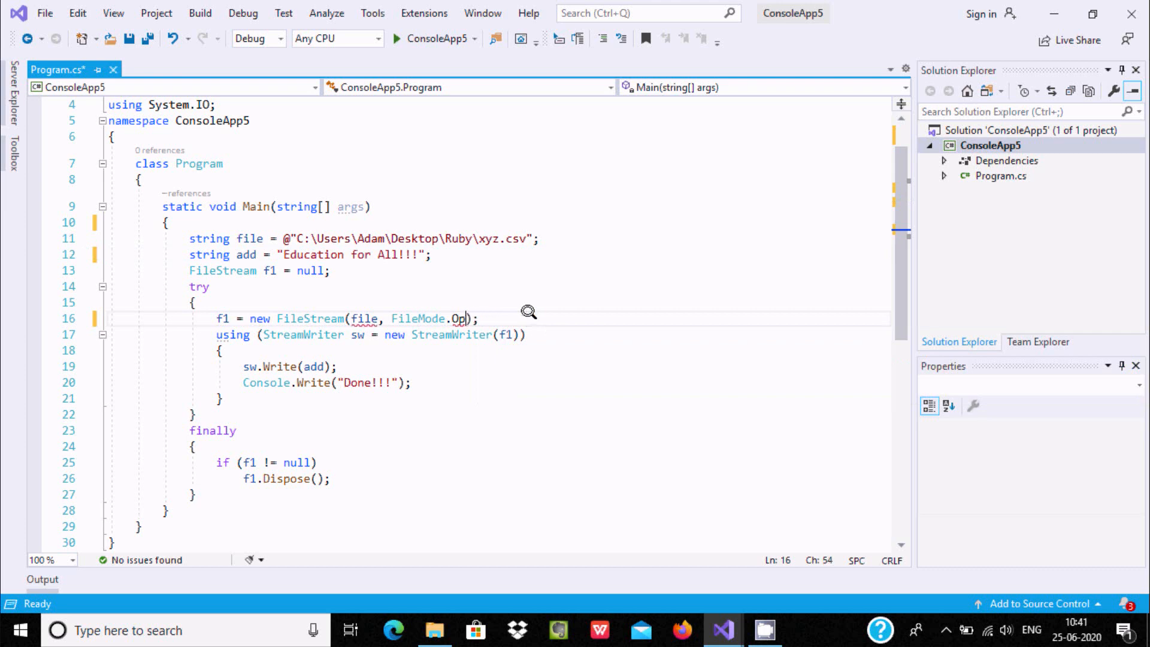
Clear the old FileMode value so a new mode can be chosen for xyz.csv
key(Backspace)
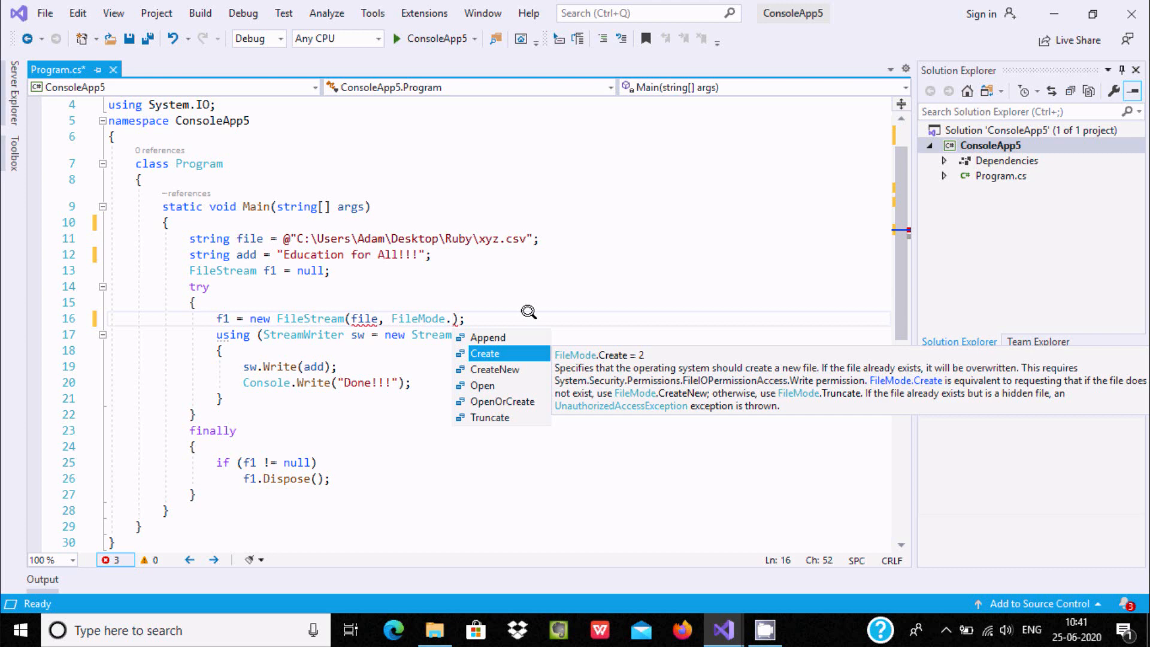
mouse_move(788, 393)
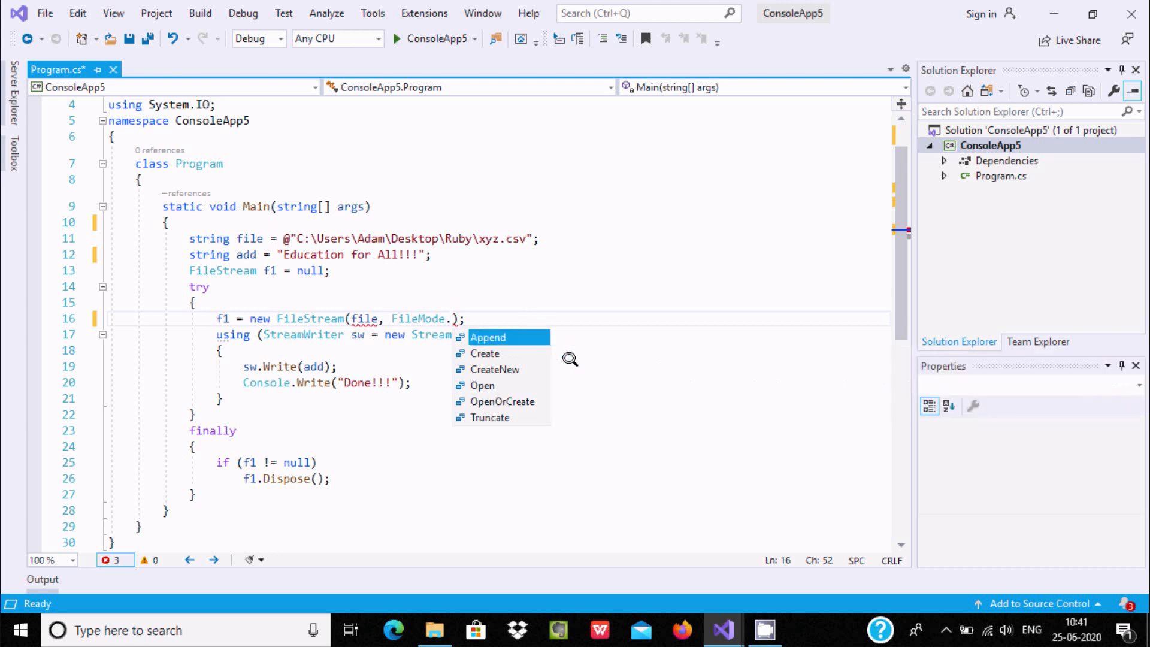
mouse_move(488, 337)
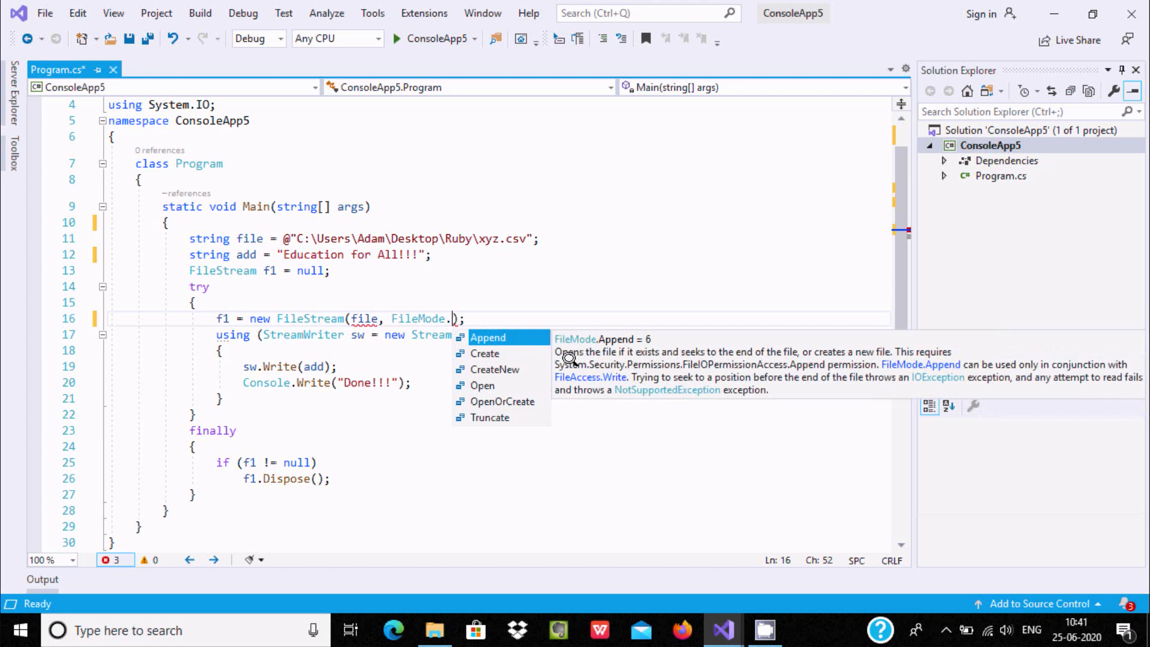
mouse_move(623, 352)
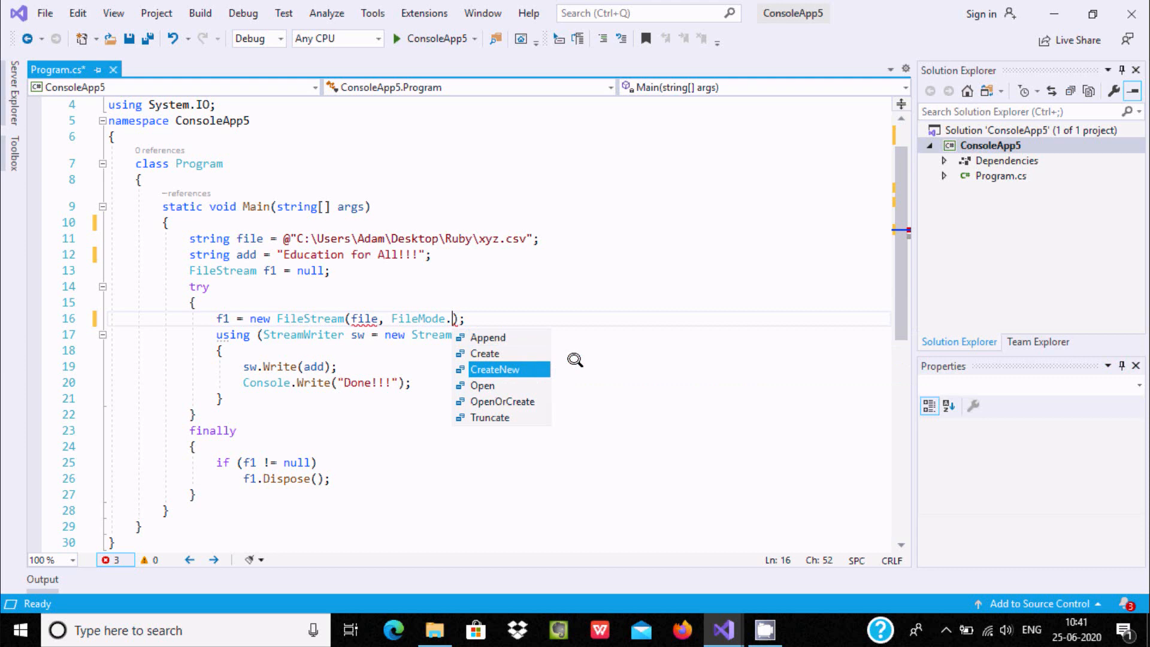
mouse_move(495, 368)
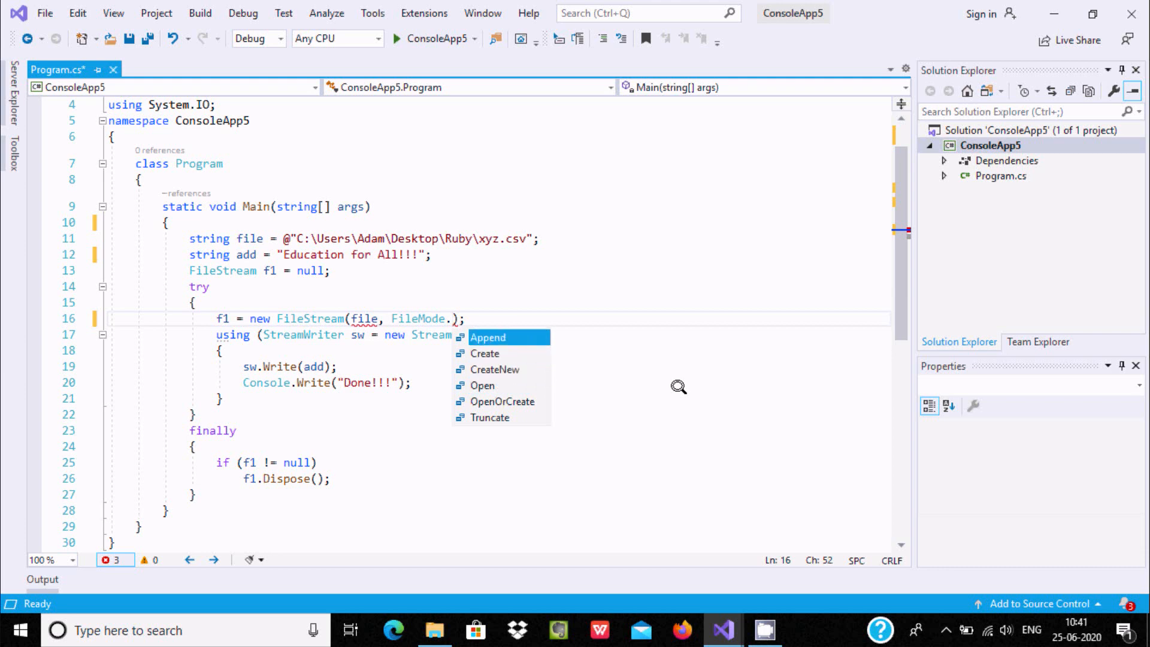
mouse_move(485, 354)
text(Create)
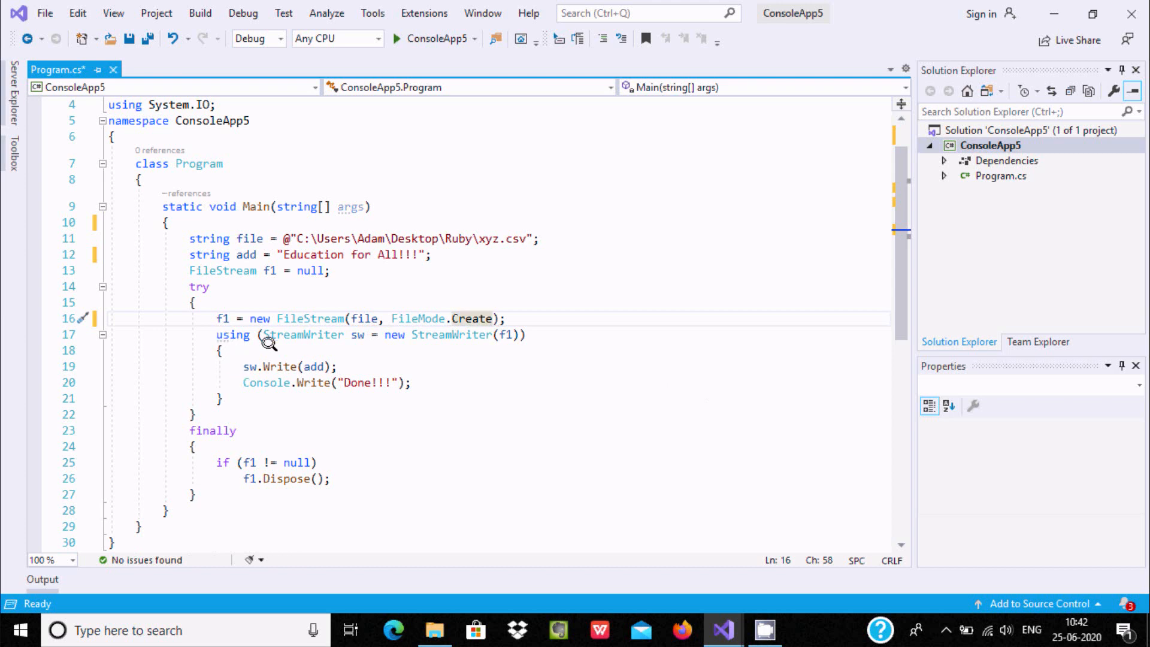
mouse_move(319, 345)
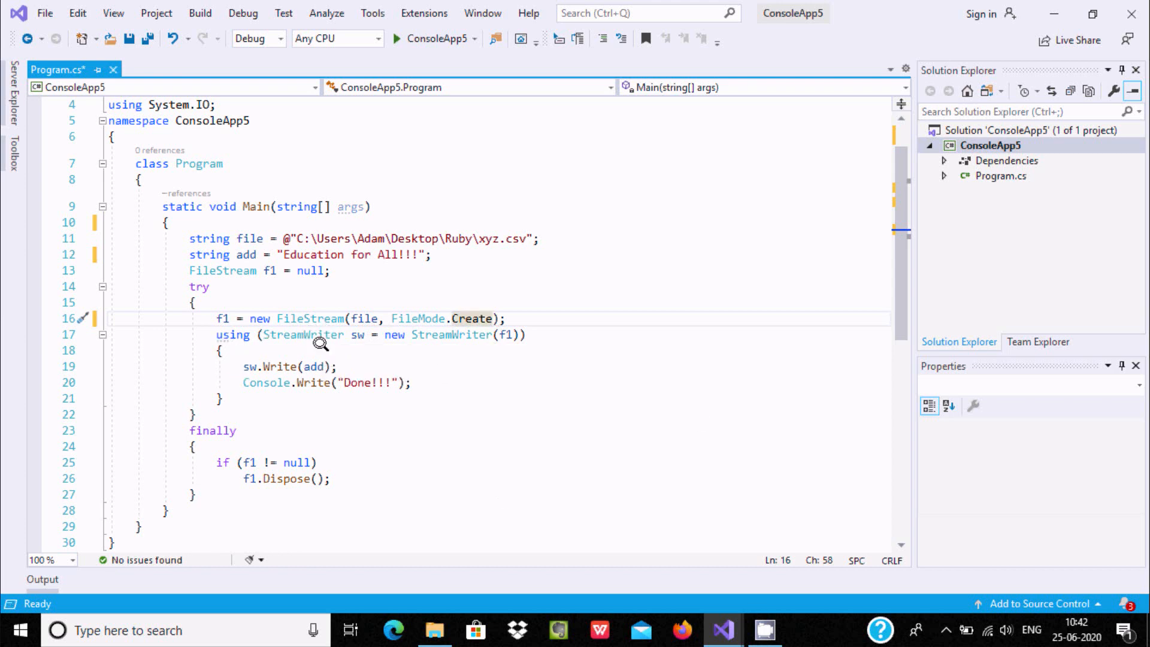
mouse_move(310, 335)
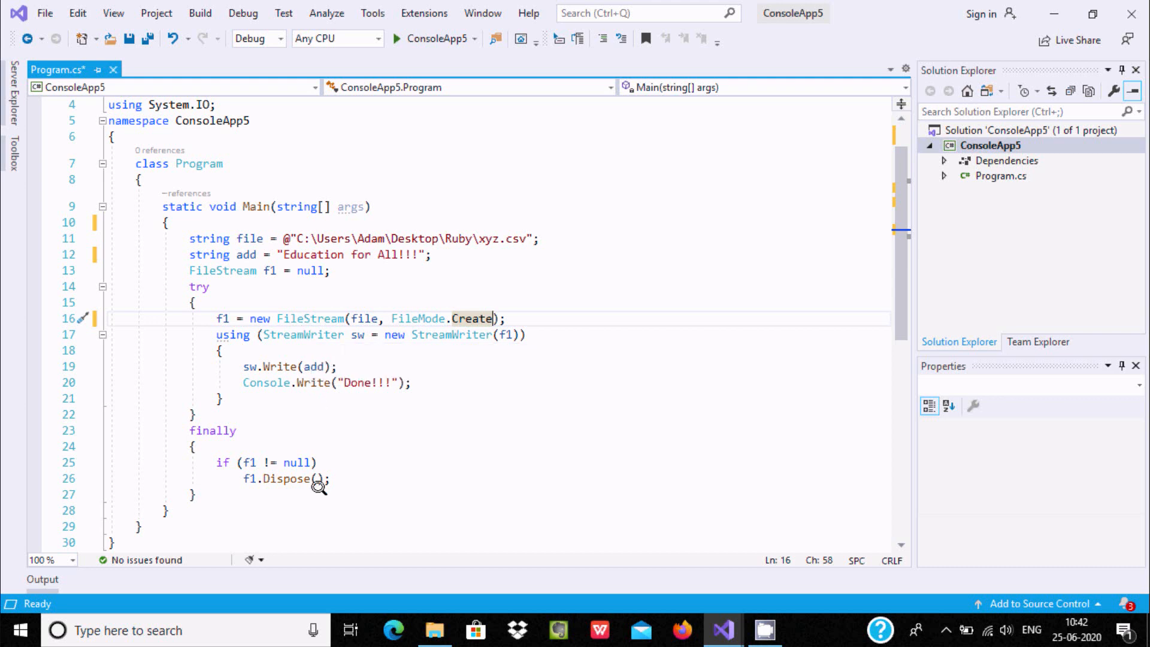
mouse_move(328, 346)
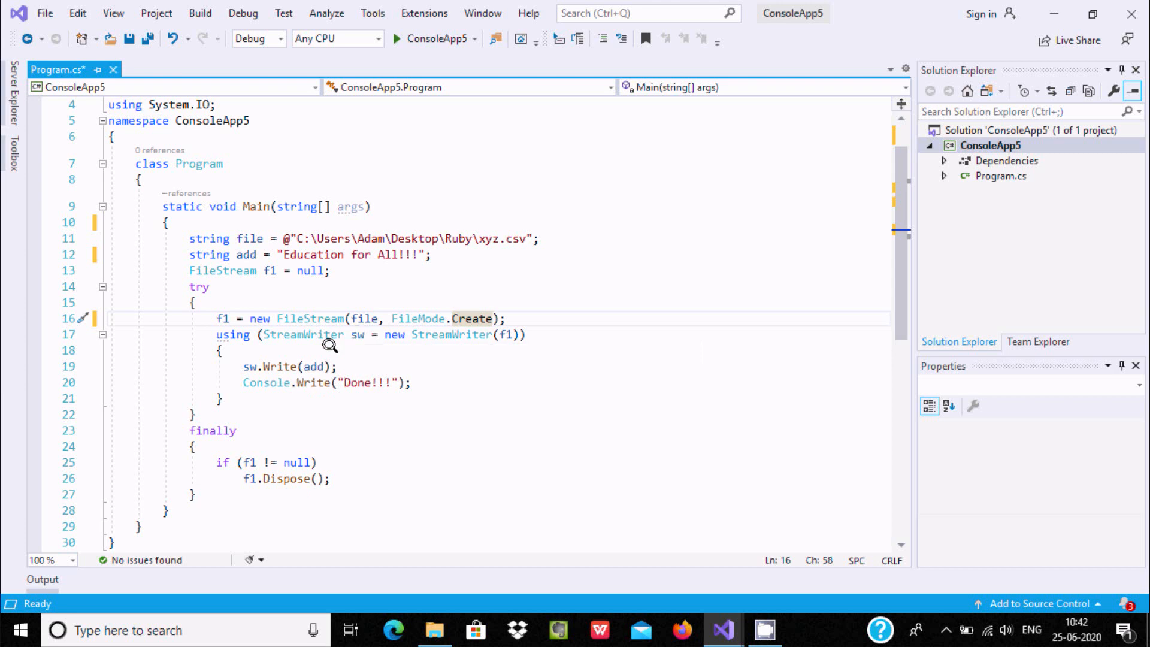
mouse_move(343, 335)
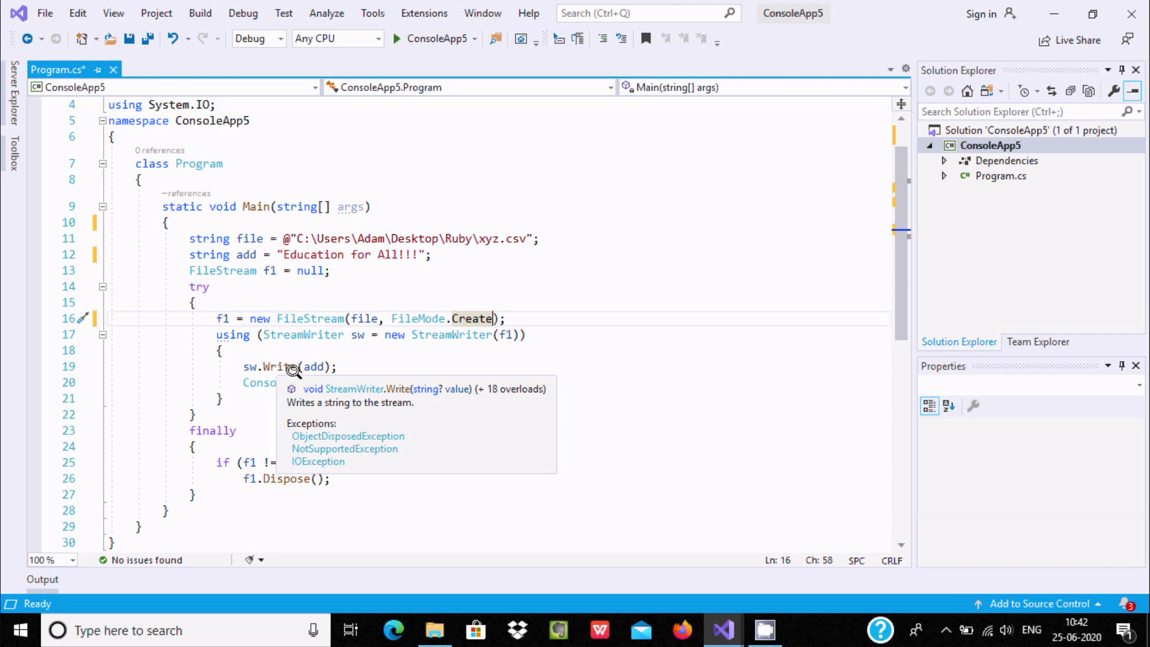
mouse_move(295, 253)
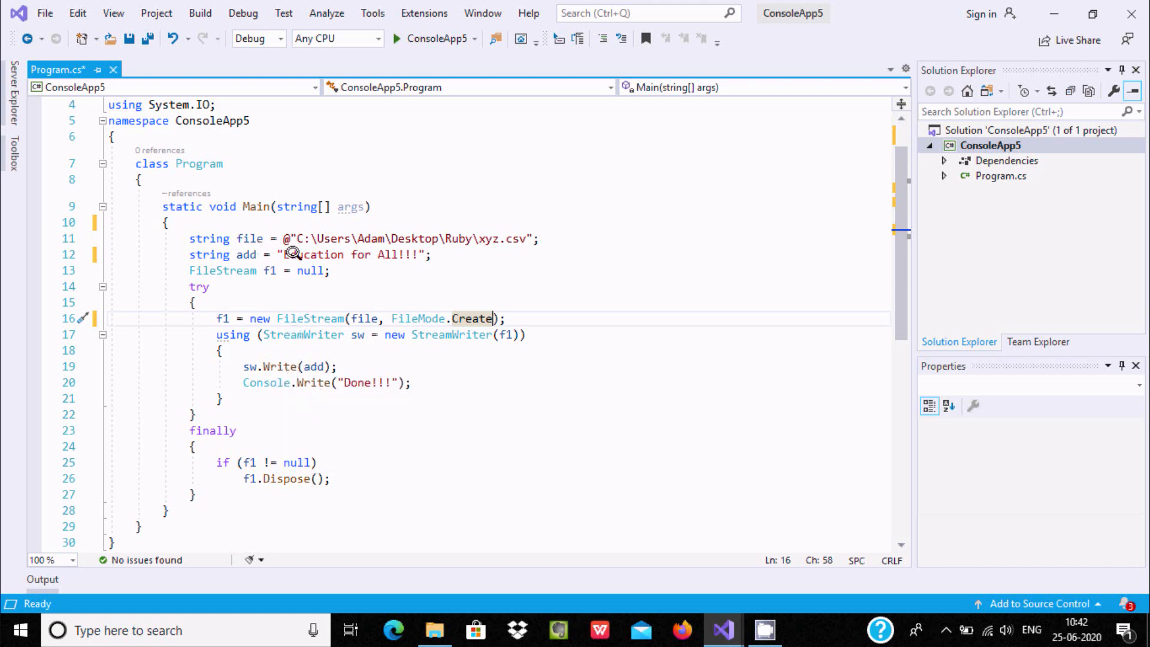
mouse_move(312, 270)
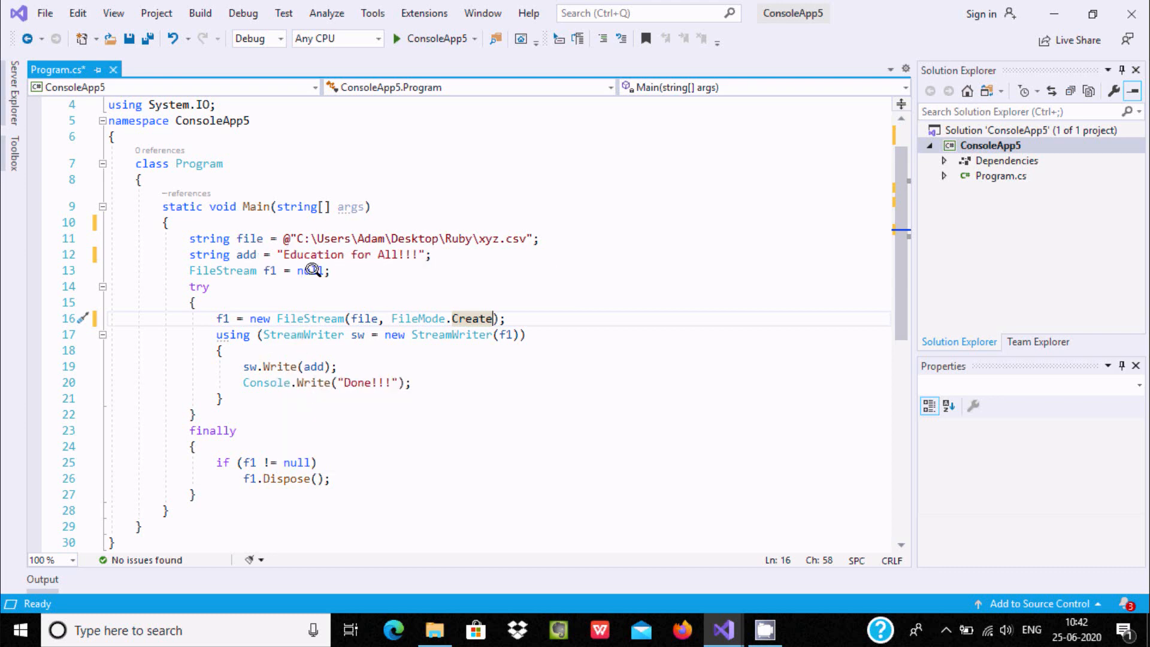
mouse_move(366, 384)
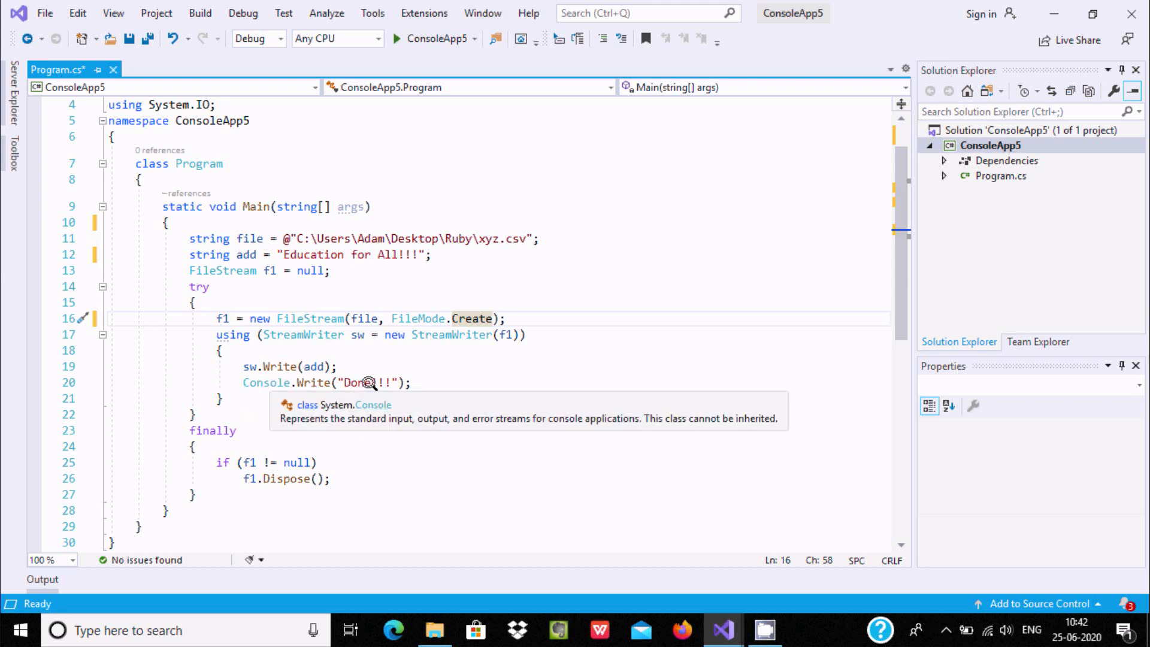
mouse_move(297, 359)
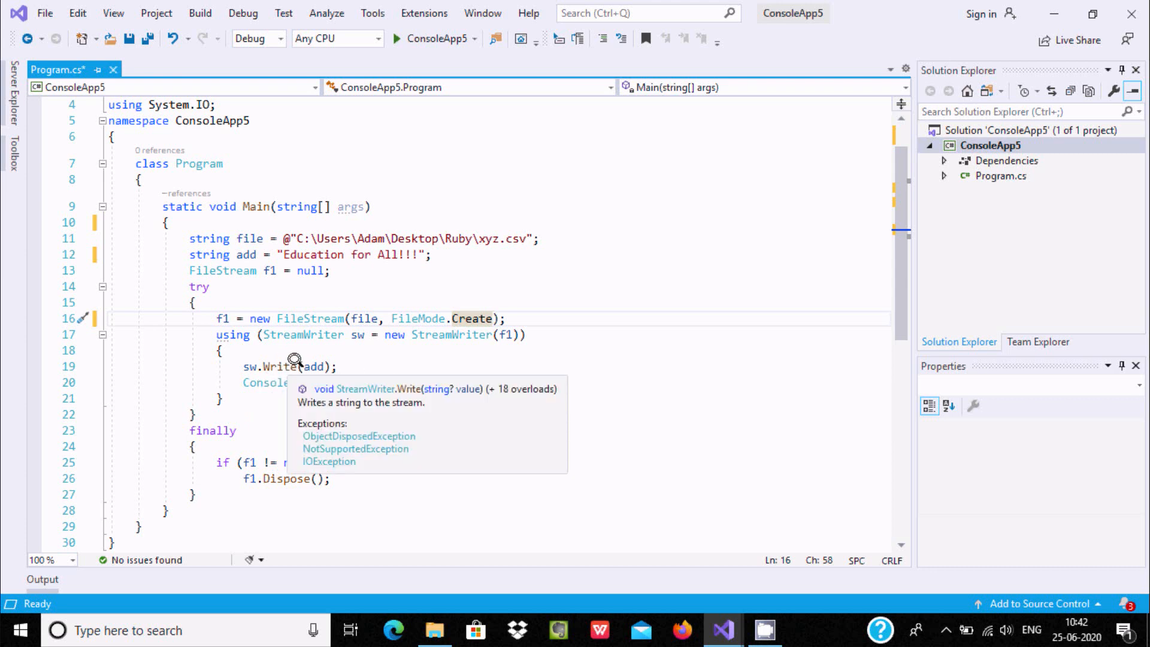
mouse_move(348, 350)
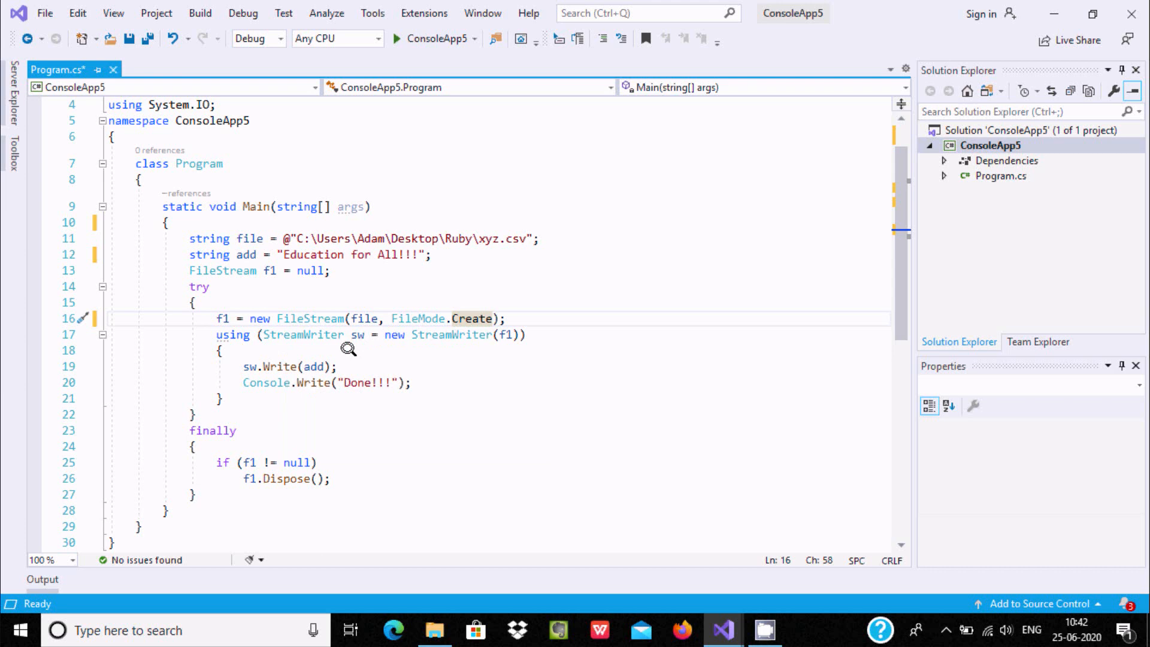
mouse_move(341, 383)
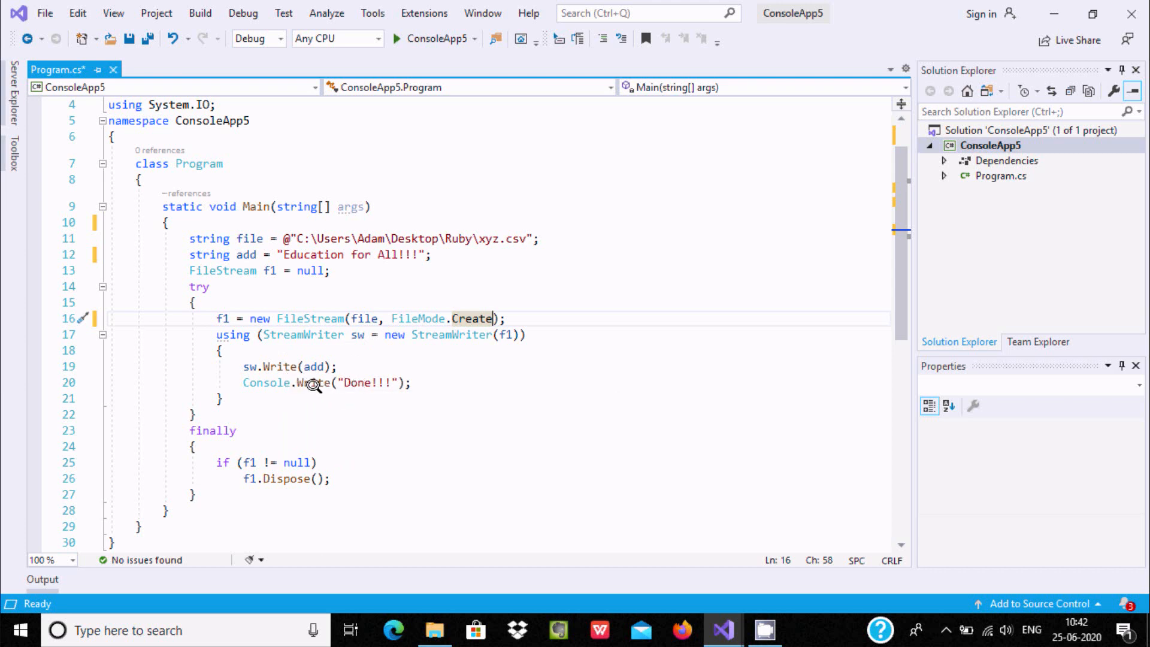
mouse_move(358, 388)
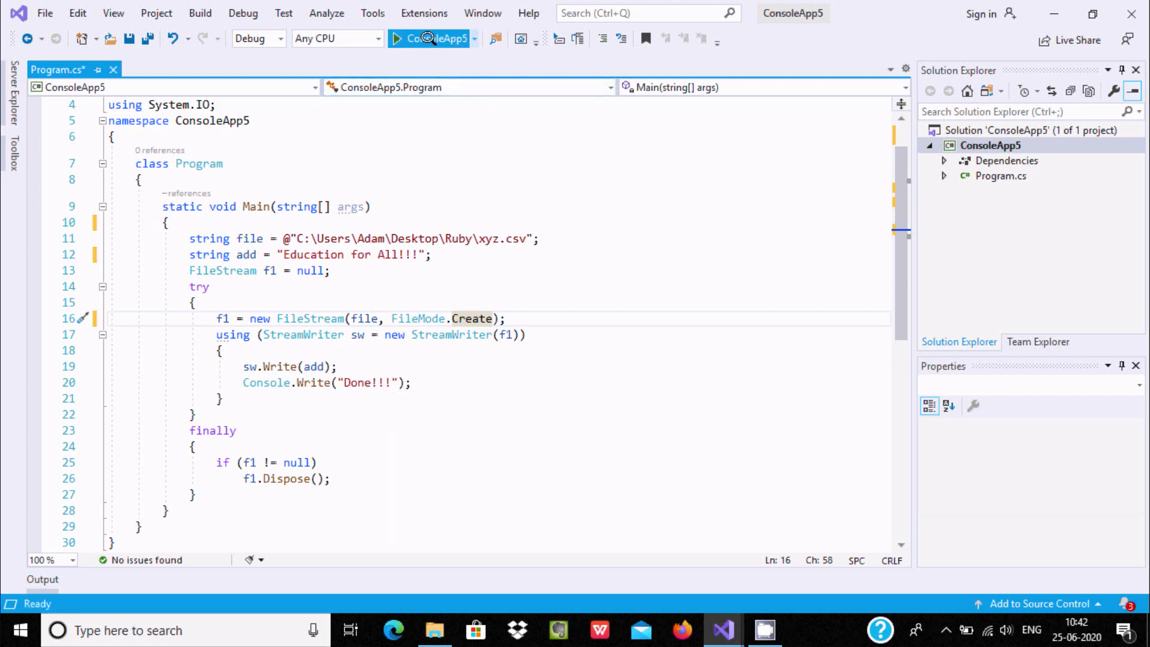
click(400, 39)
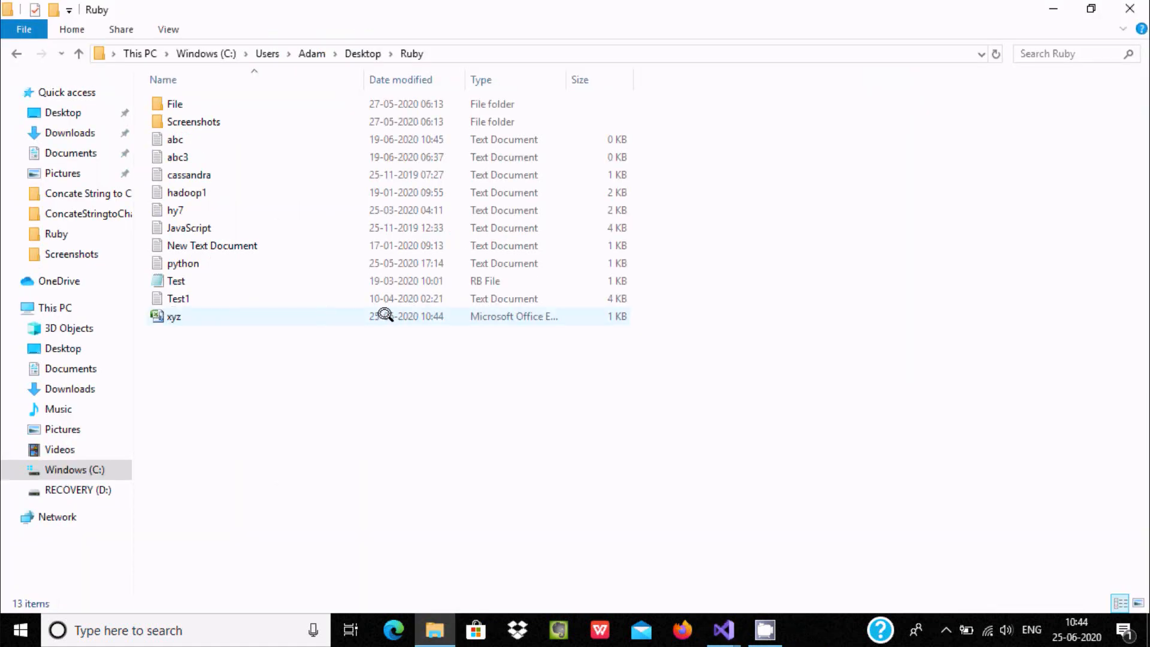
mouse_move(157, 316)
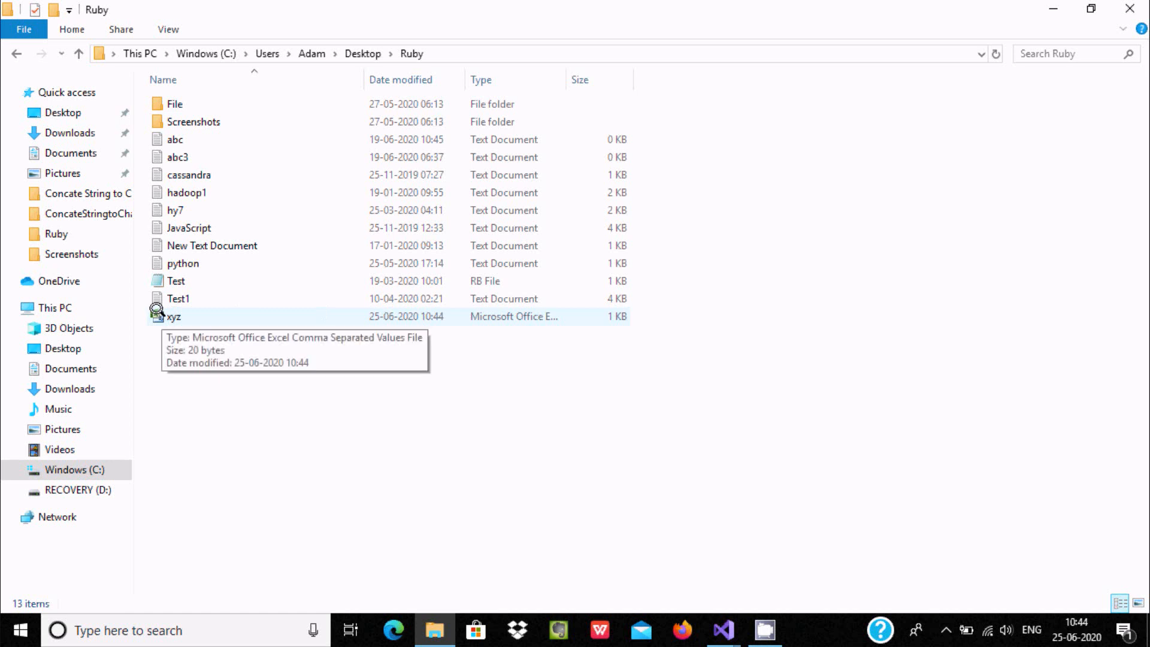
View xyz.csv's Properties and Details, confirming a 20-byte CSV file
click(175, 316)
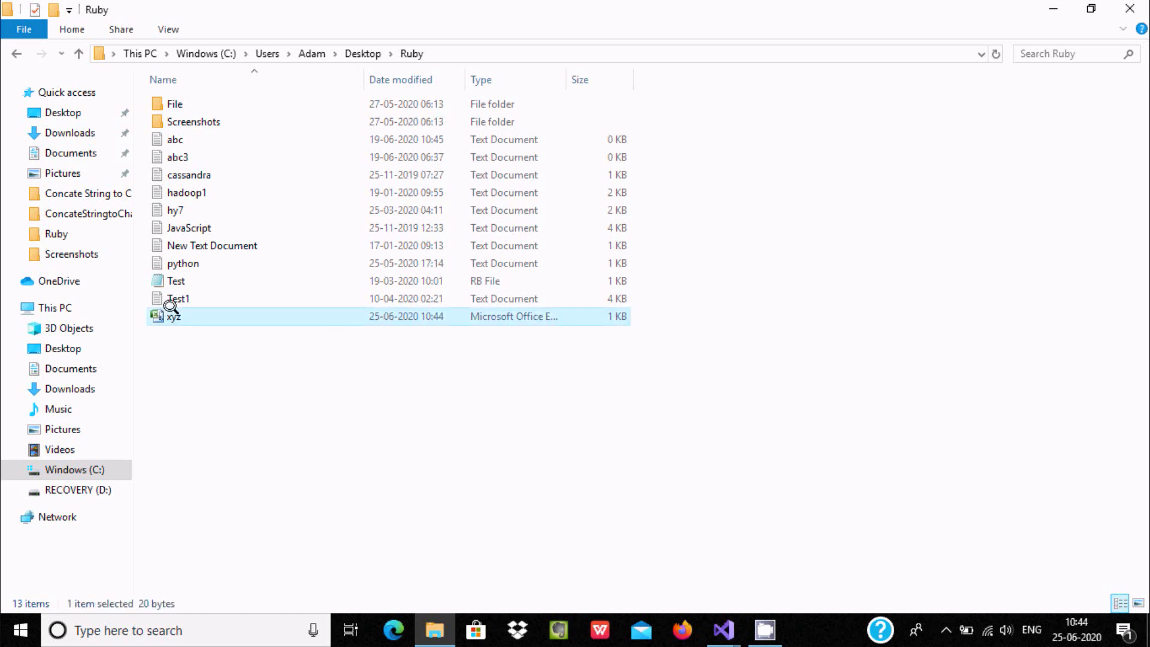
right_click(173, 316)
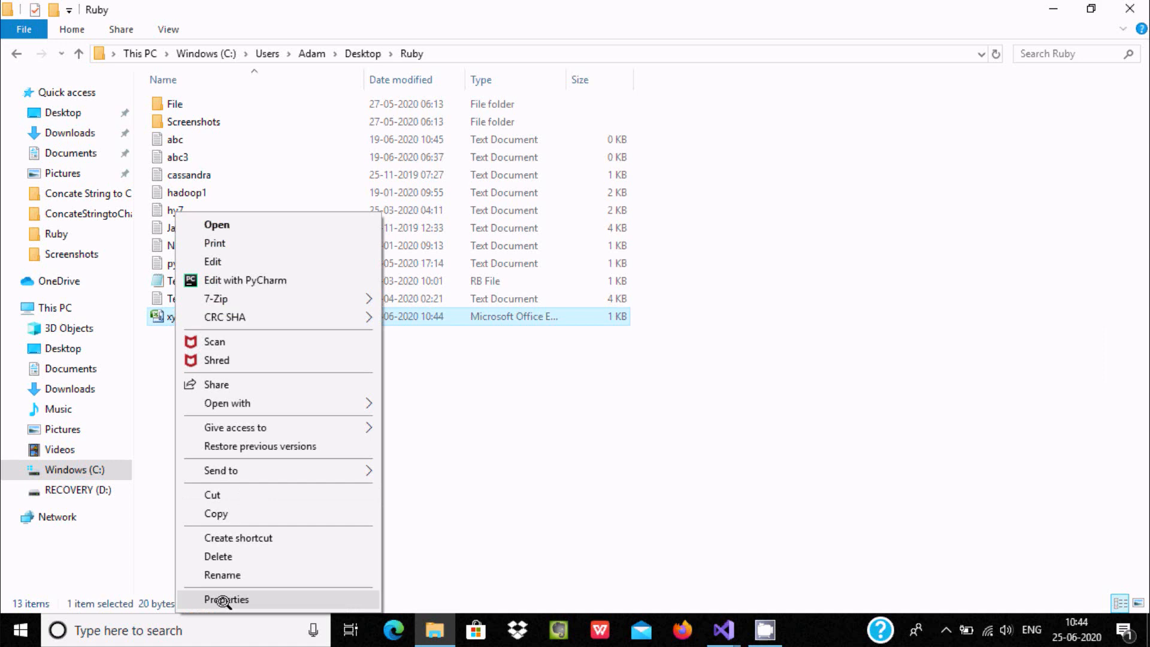
click(226, 599)
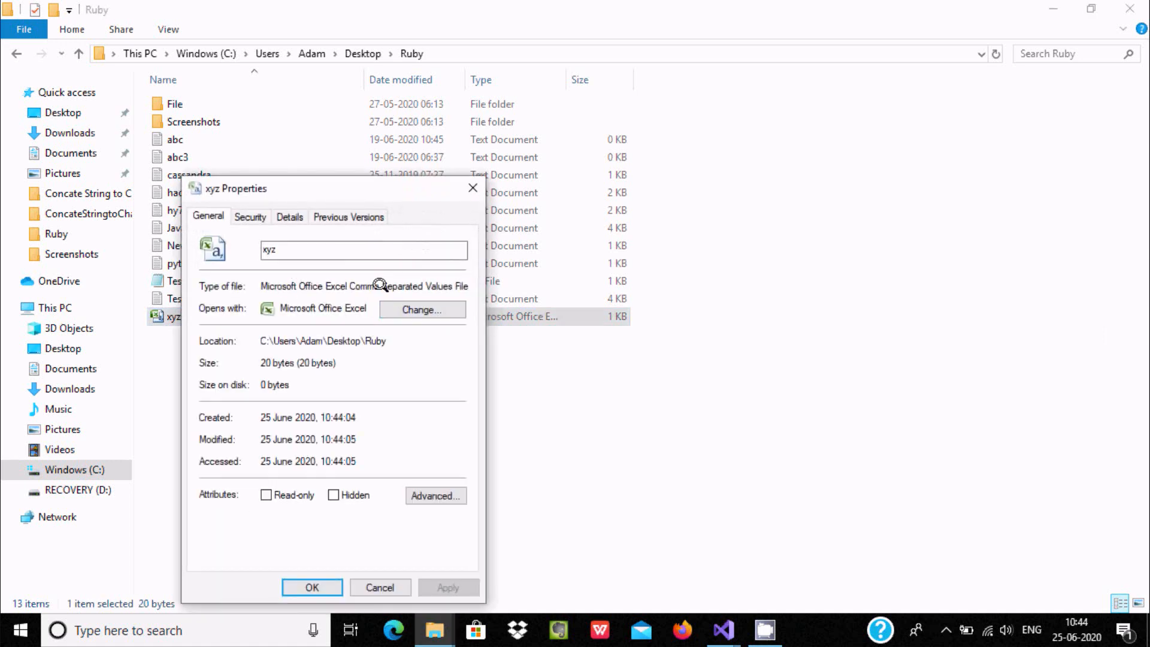
mouse_move(304, 391)
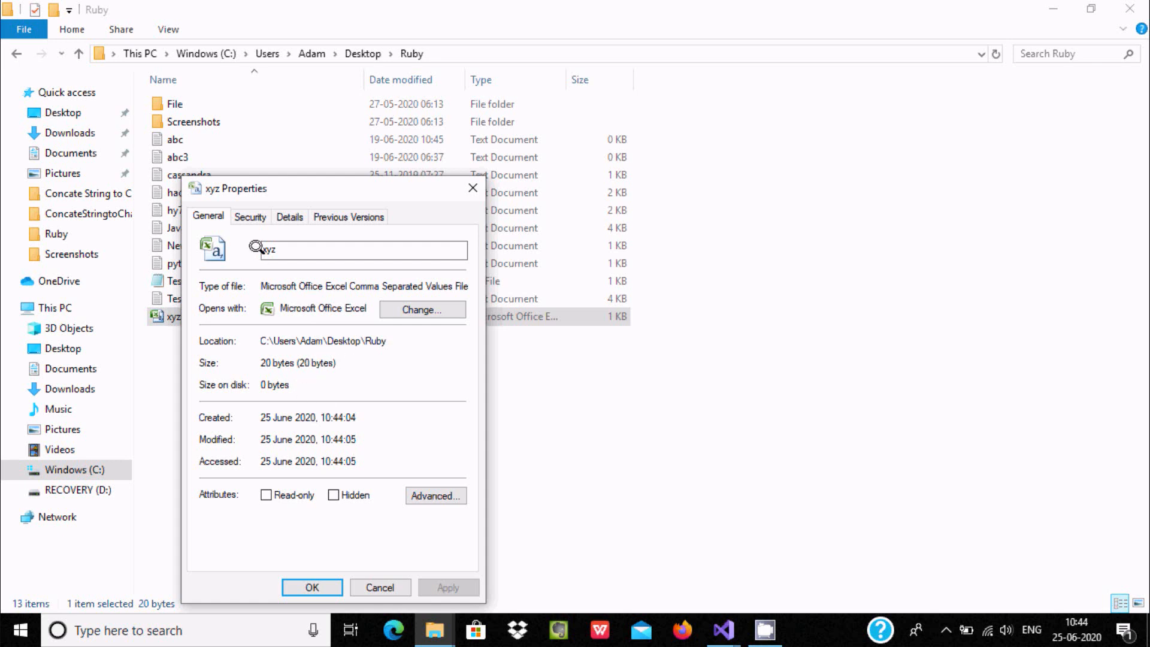
click(290, 217)
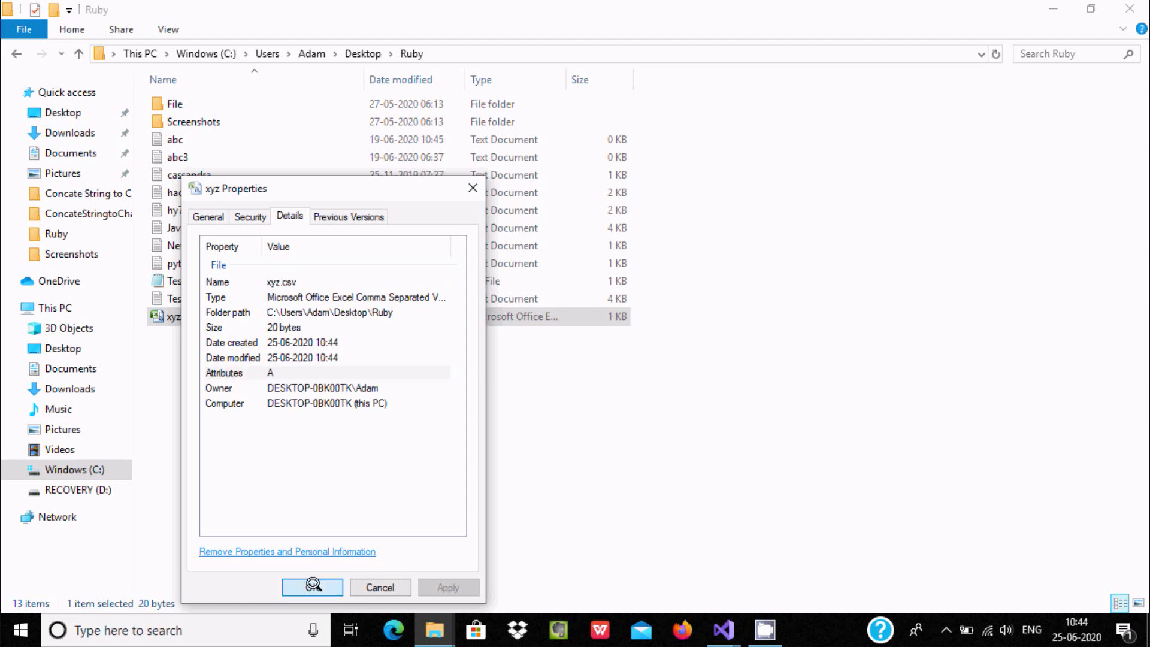
right_click(168, 316)
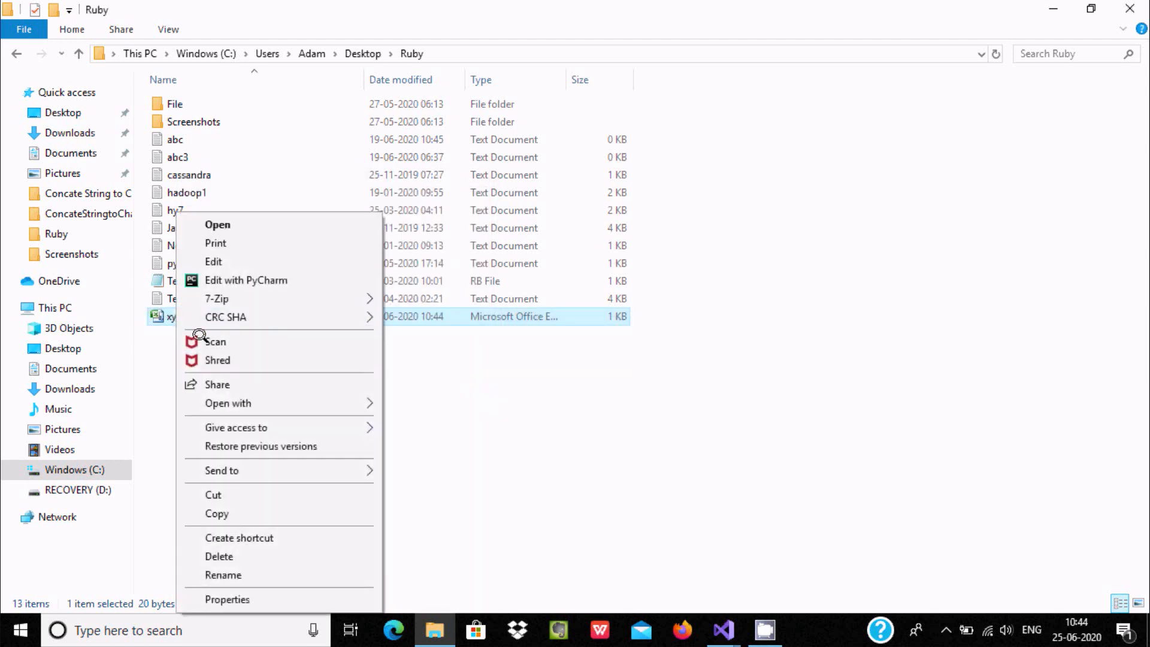
click(413, 420)
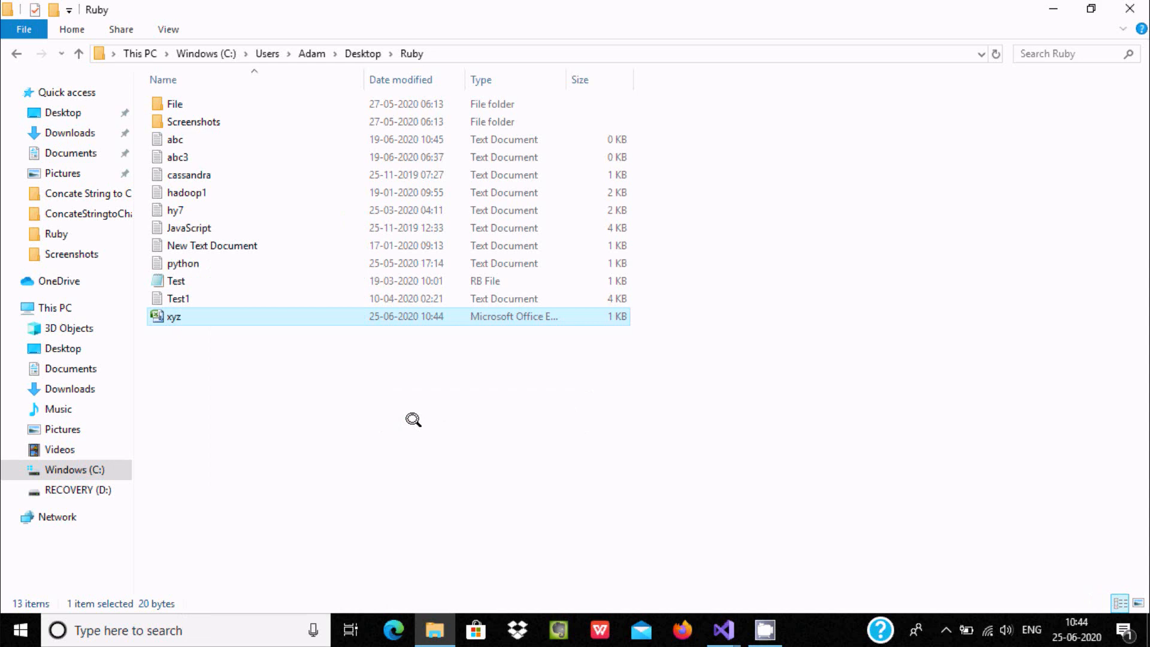
Read xyz.csv in Notepad showing "Education for All!!!", then close it
double_click(175, 316)
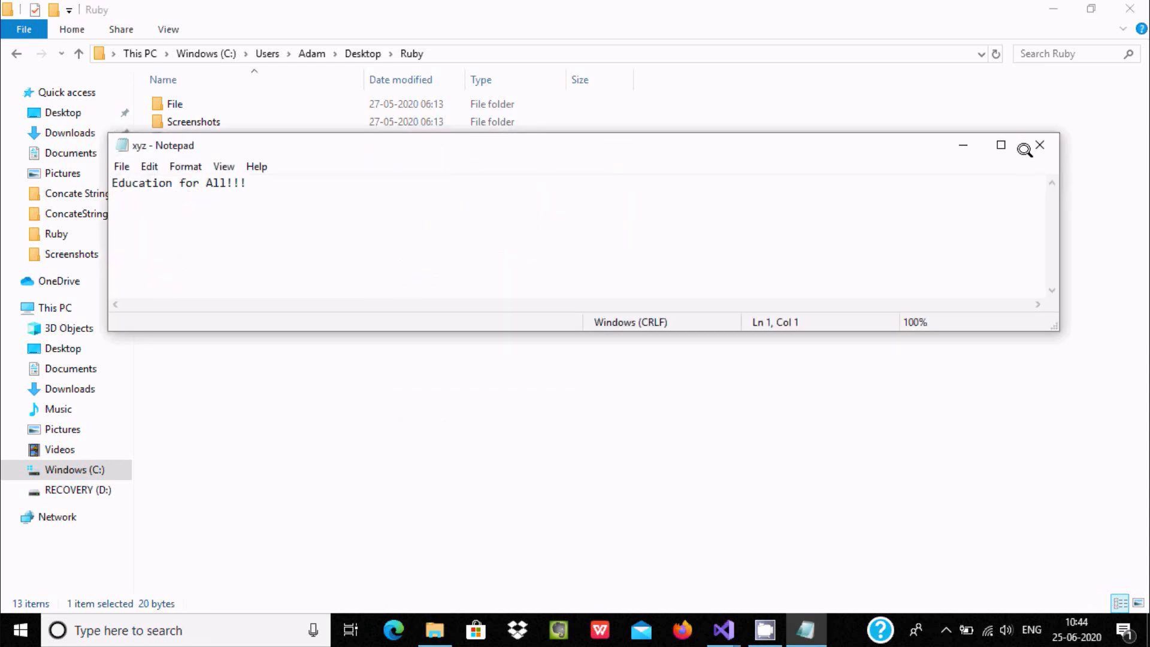
click(1041, 145)
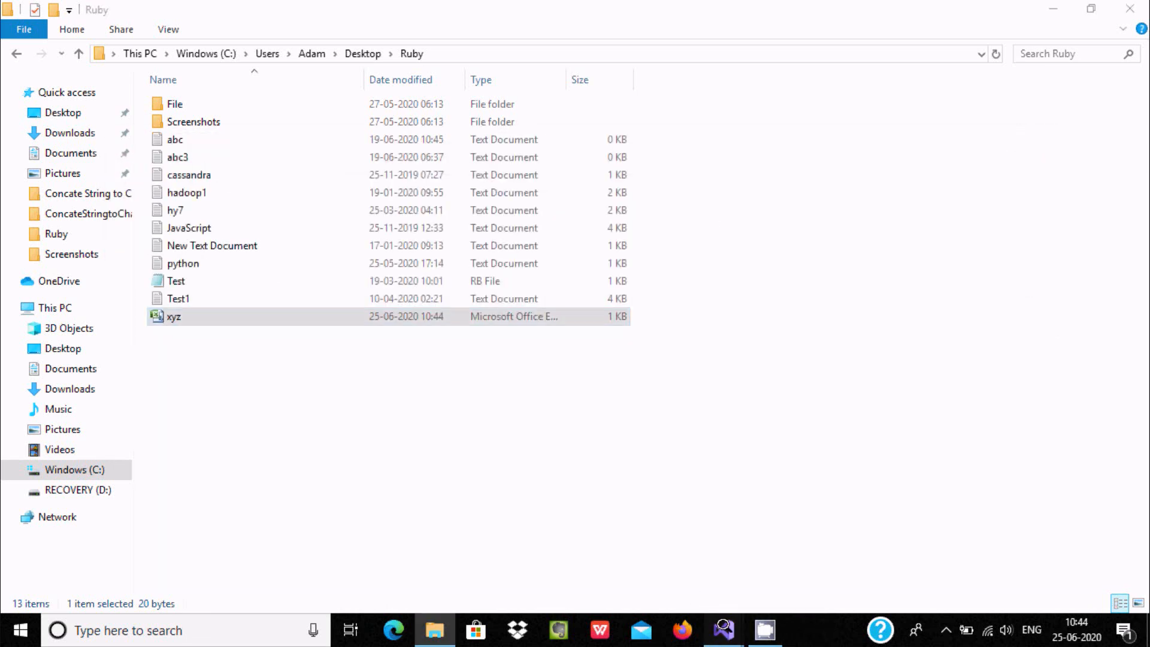
Change the written text to "Education for All!!!hi how are you" and use FileMode.Append
click(721, 628)
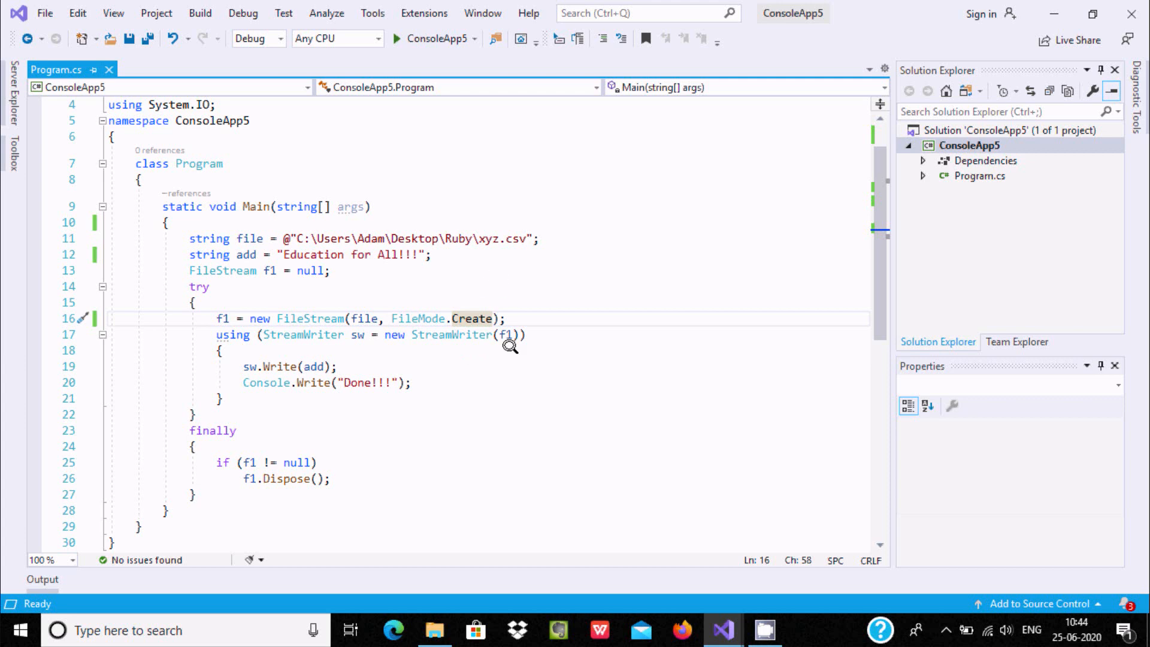
mouse_move(409, 250)
text(Hi how are)
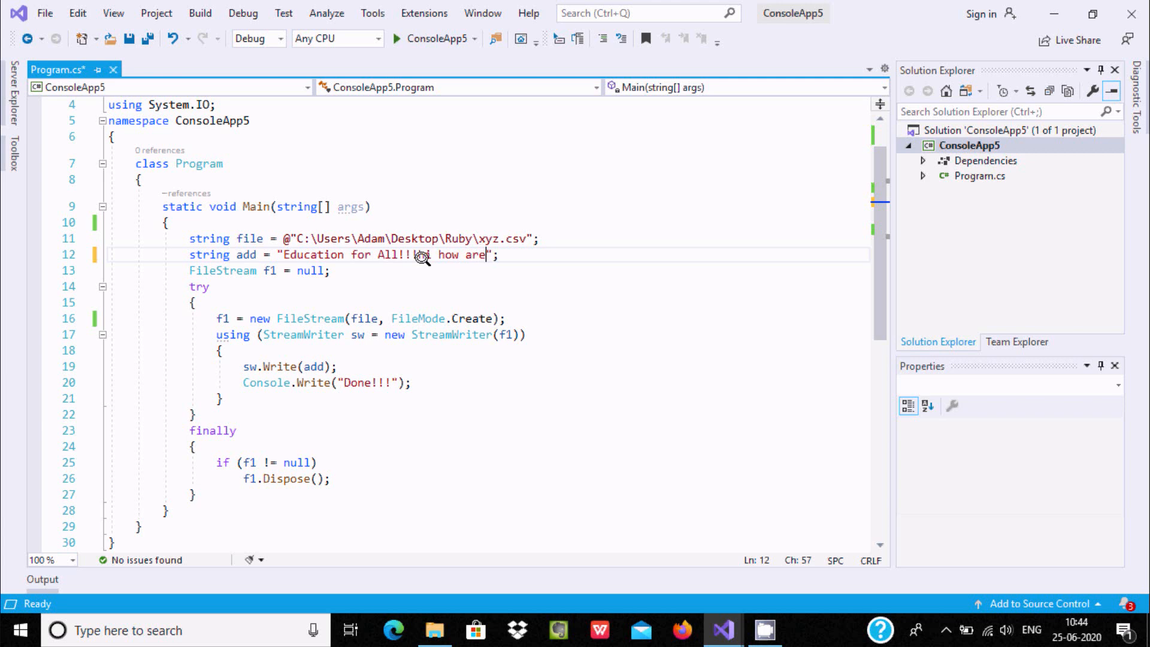
text(you)
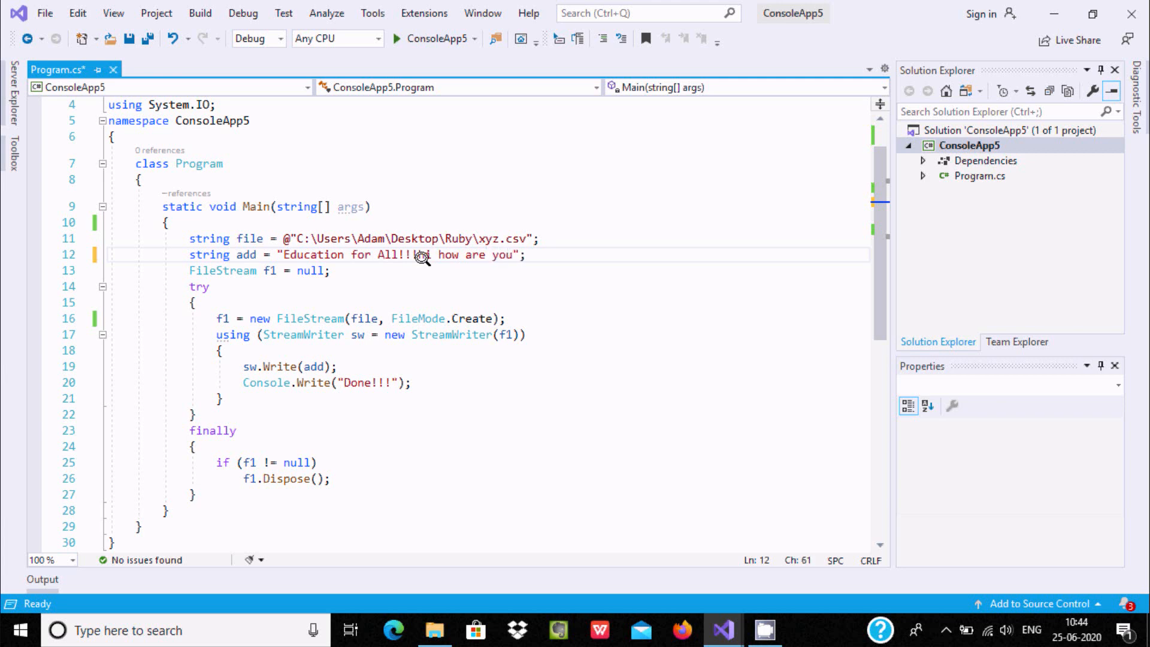
text(!hi)
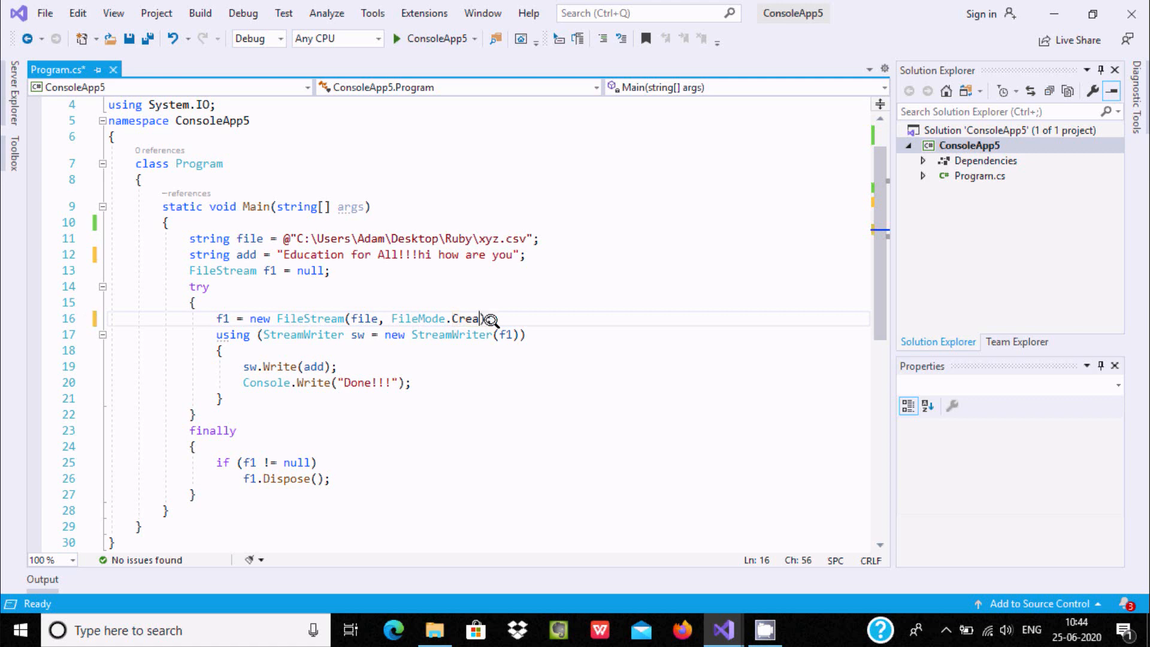
key(BackSpace)
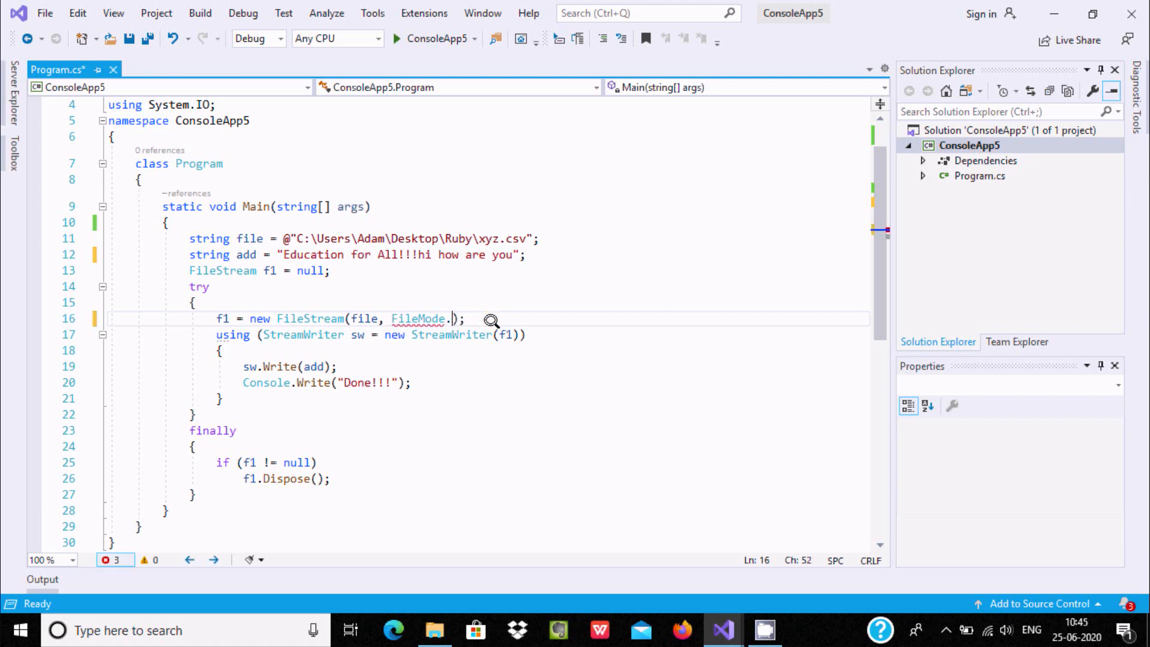
text(.)
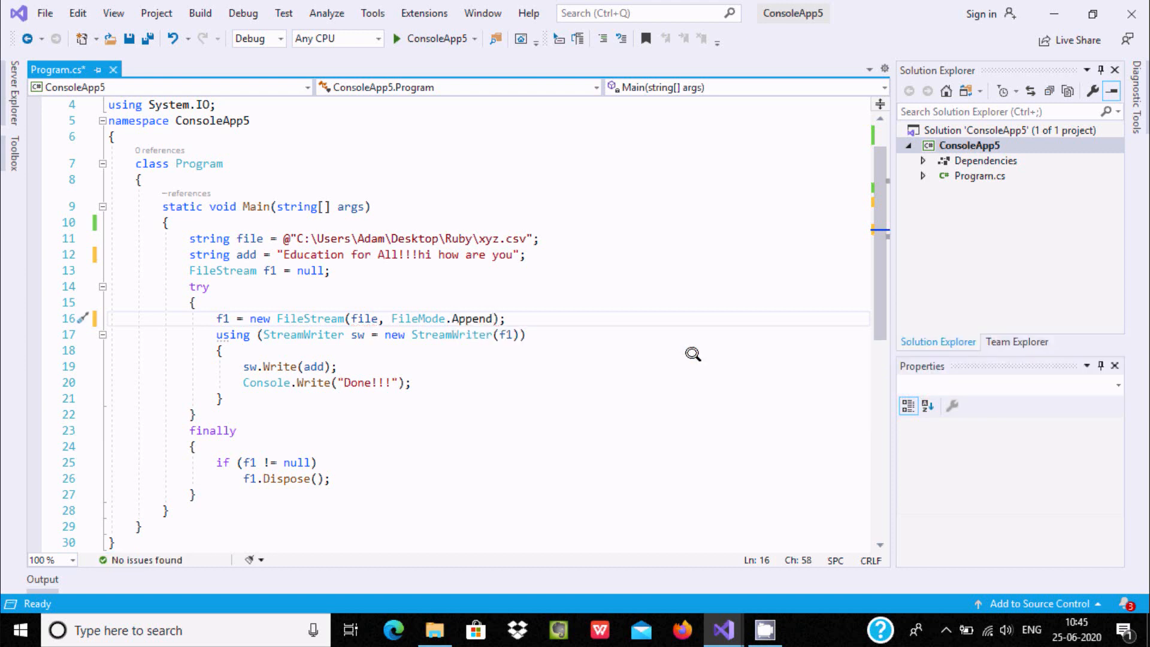
mouse_move(480, 316)
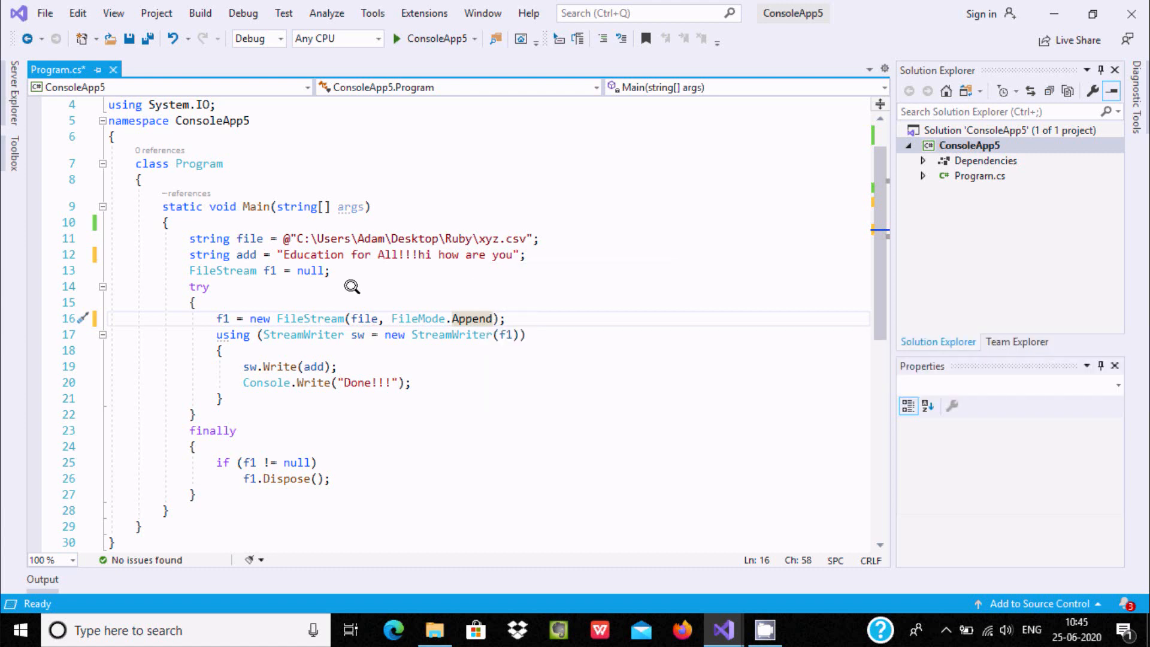
mouse_move(422, 38)
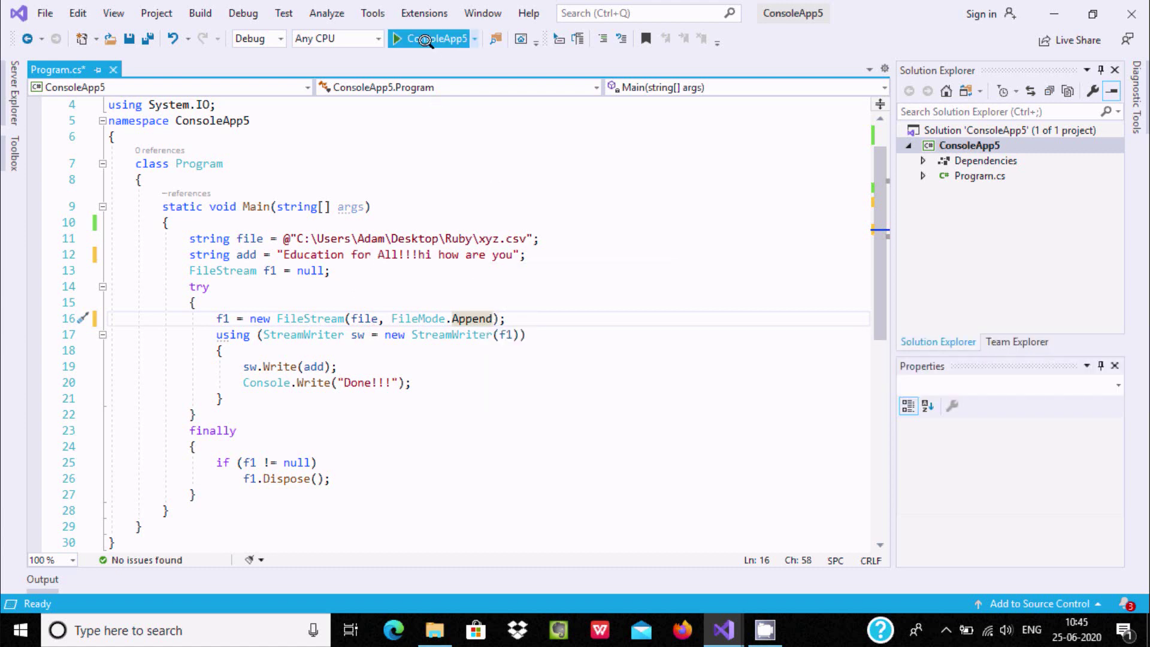
Run ConsoleApp5 so it appends and prints Done!!!, then close the console
click(396, 38)
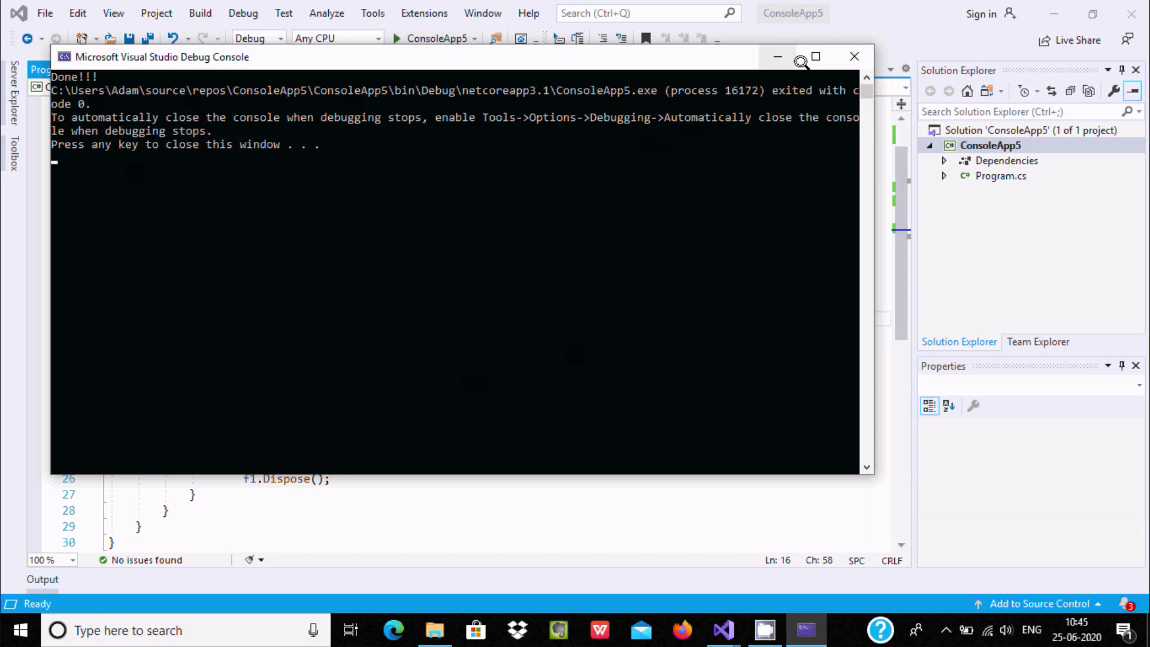
click(855, 55)
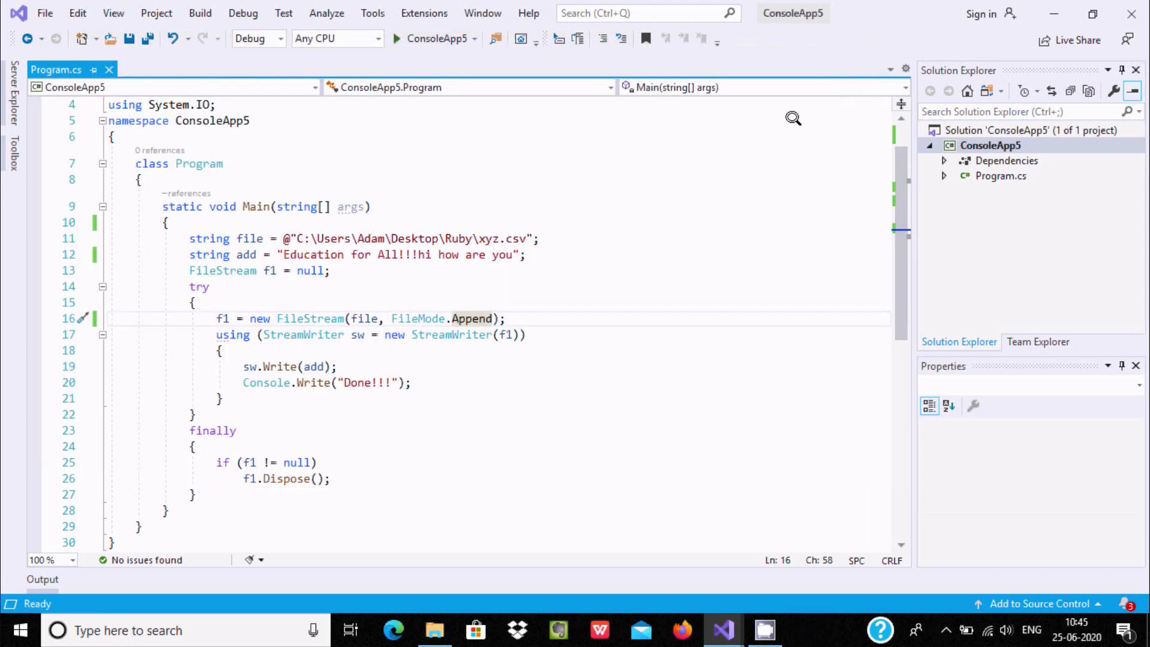
View xyz.csv in Notepad reading "Education for All!!!Education for All!!!hi how are you", then close it
click(435, 630)
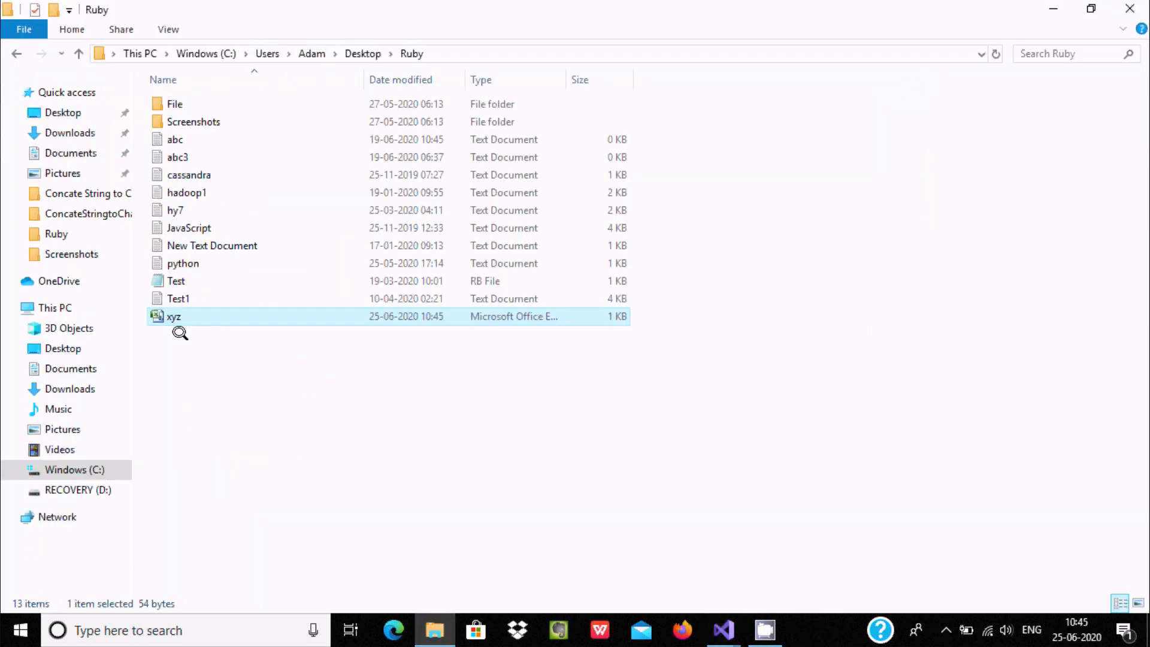
right_click(173, 316)
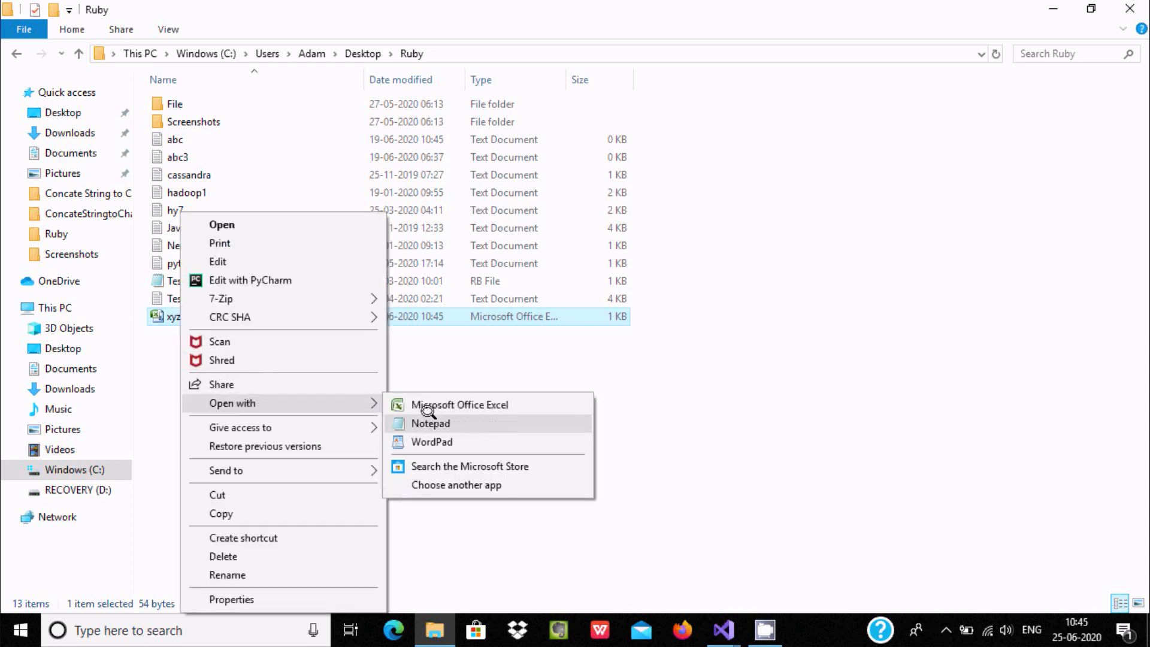
click(430, 424)
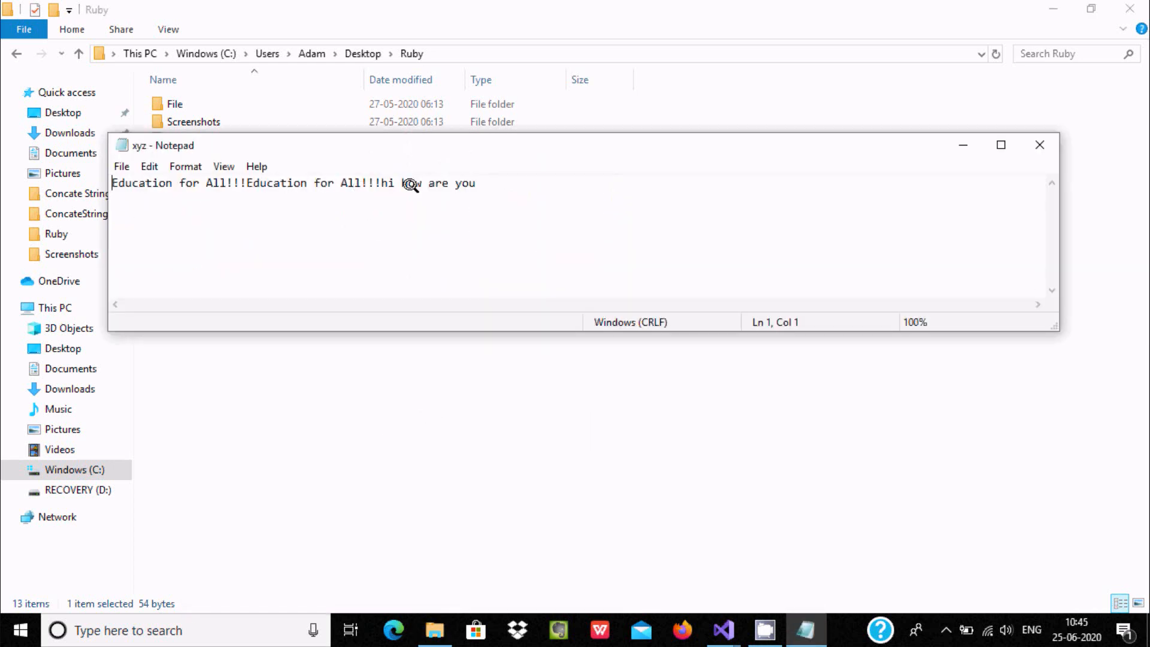
mouse_move(1028, 144)
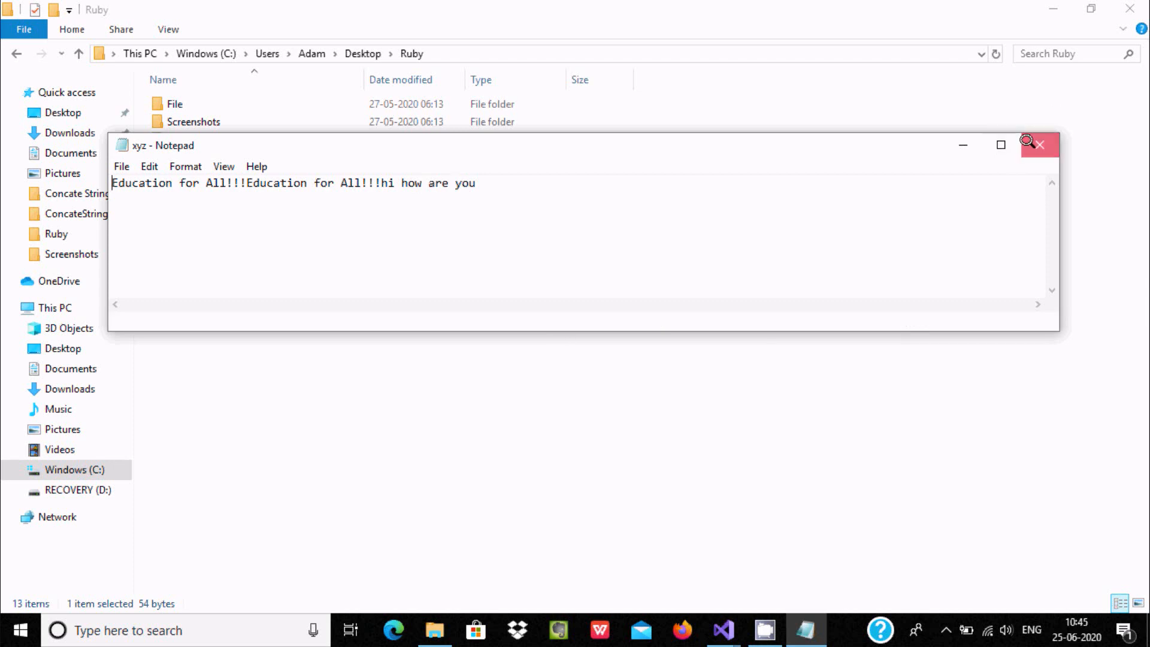
click(720, 630)
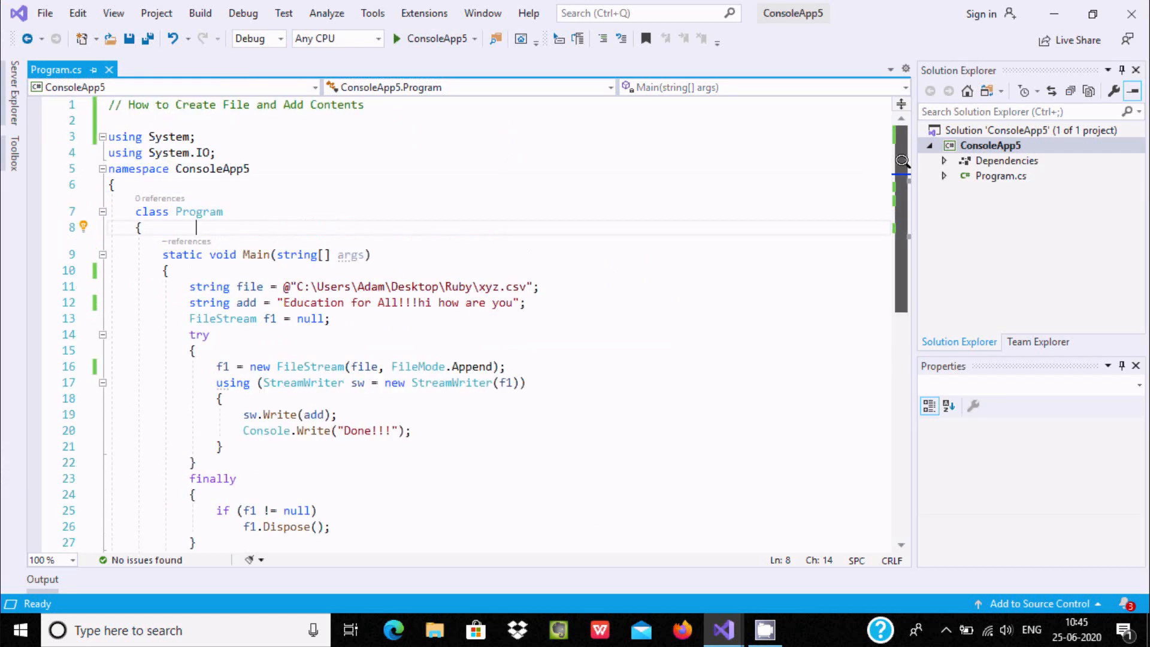
Scroll through Program.cs to review the finished append program
scroll(down, 3)
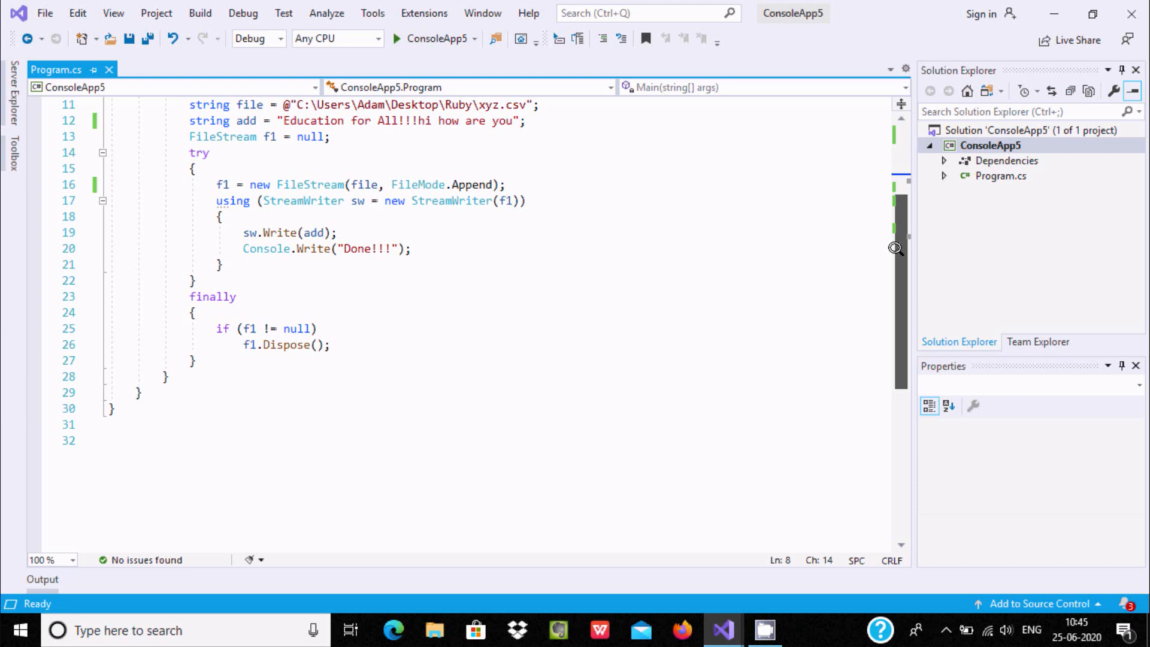